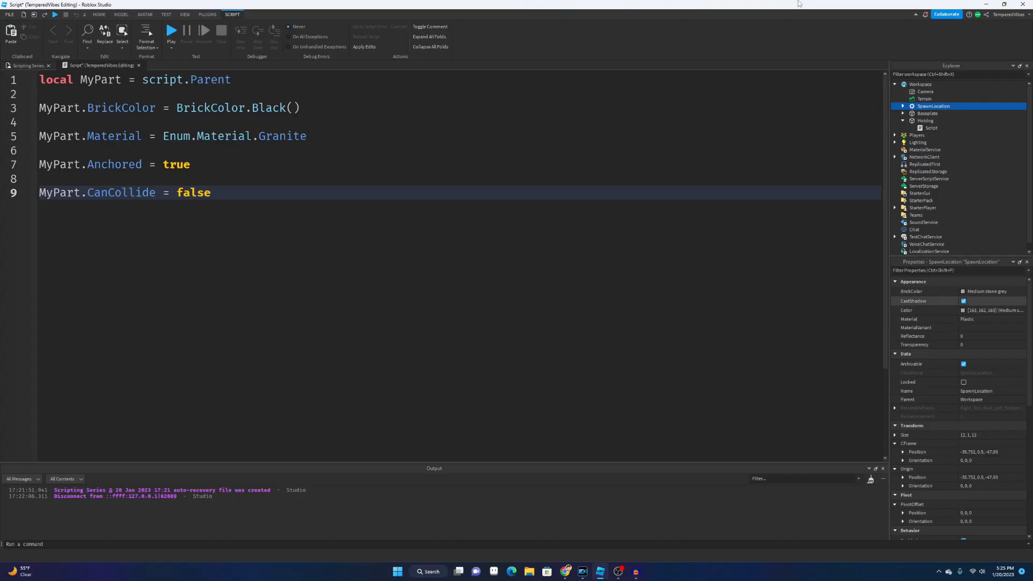
mouse_move(269, 37)
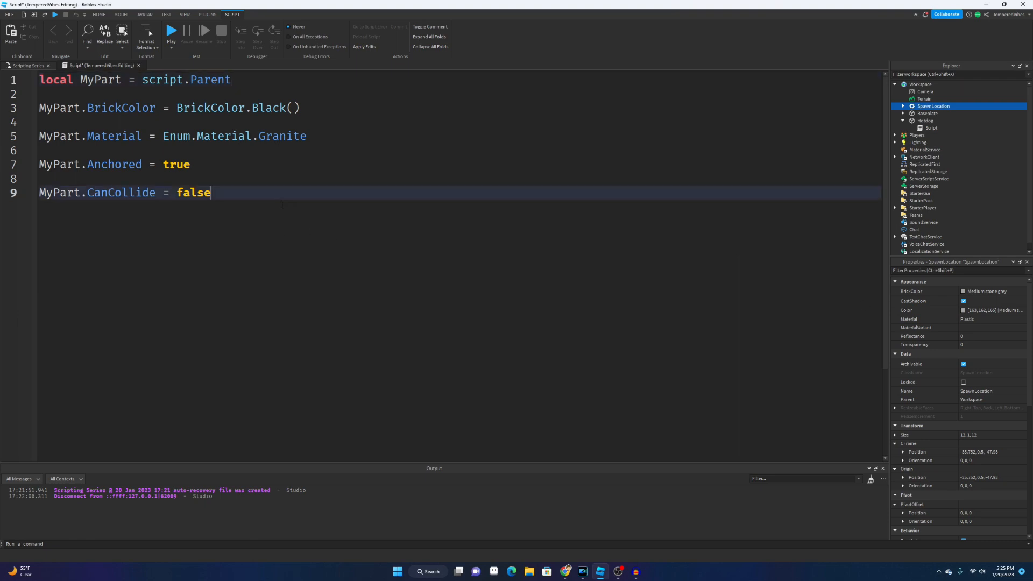
Add two blank lines after the CanCollide line at the end of the script
left_click(306, 136)
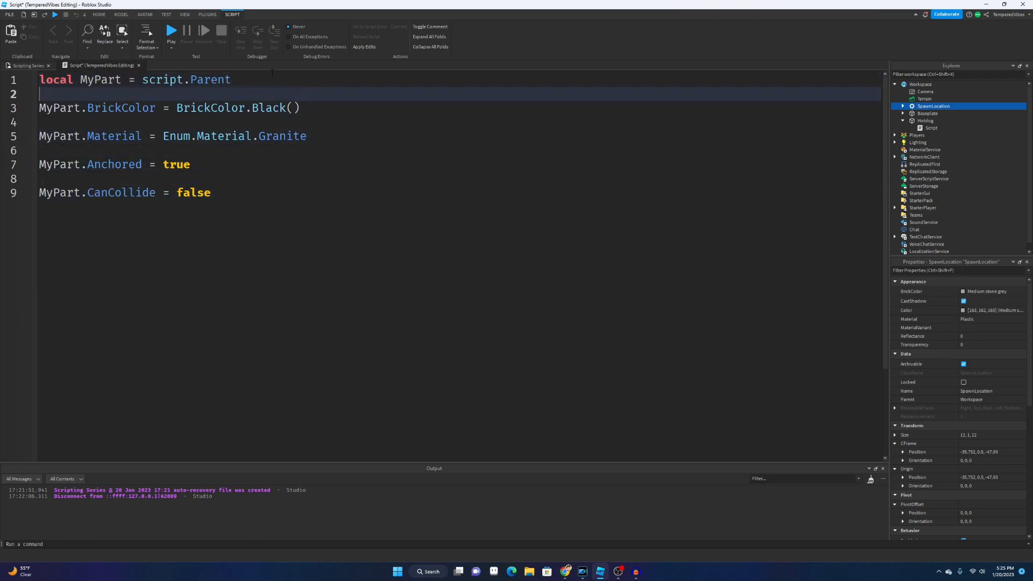
left_click(211, 193)
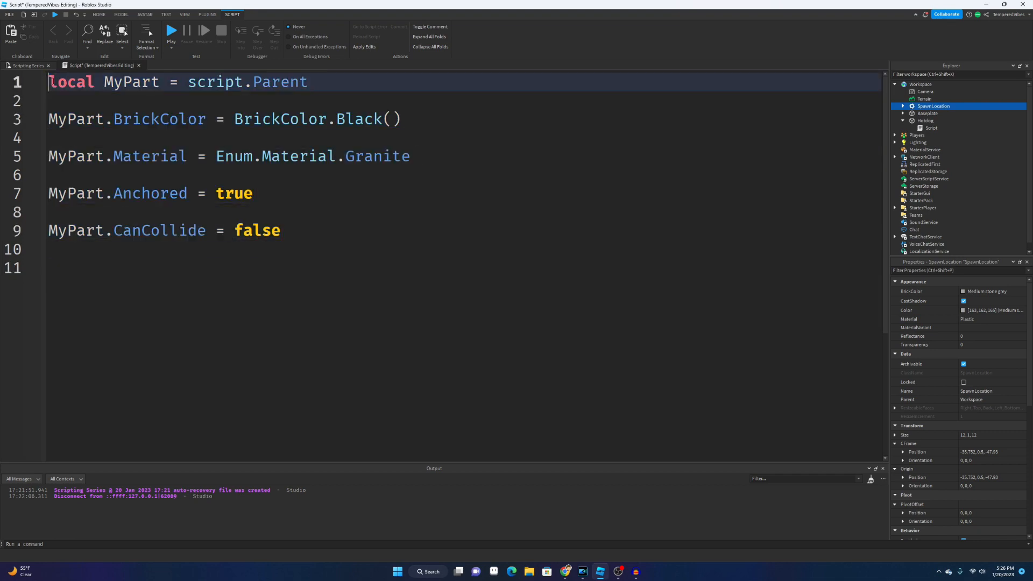
Write an empty 'local function MakeStuffHappen()' with its closing end on line 11
left_click(281, 231)
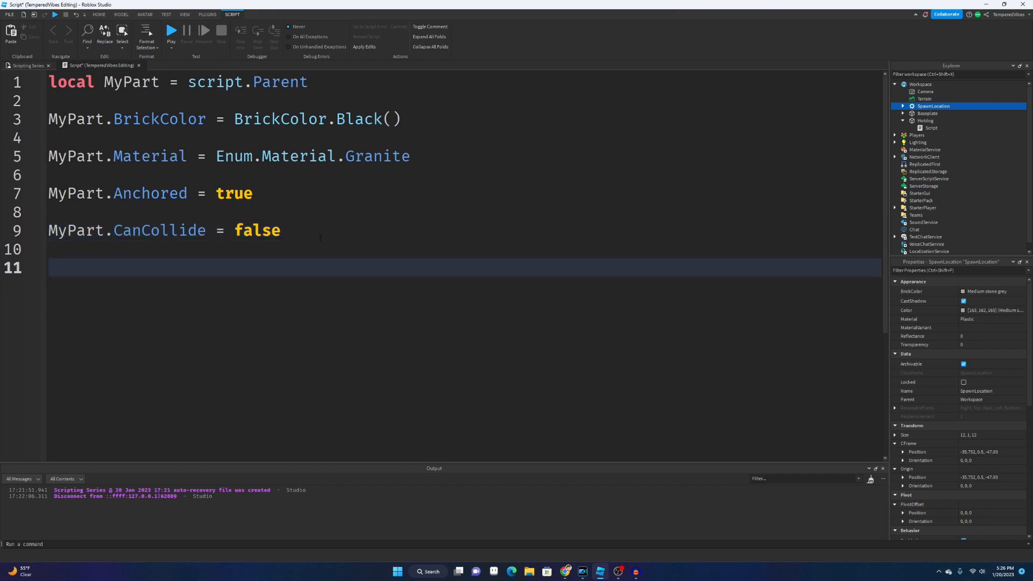
type("local function")
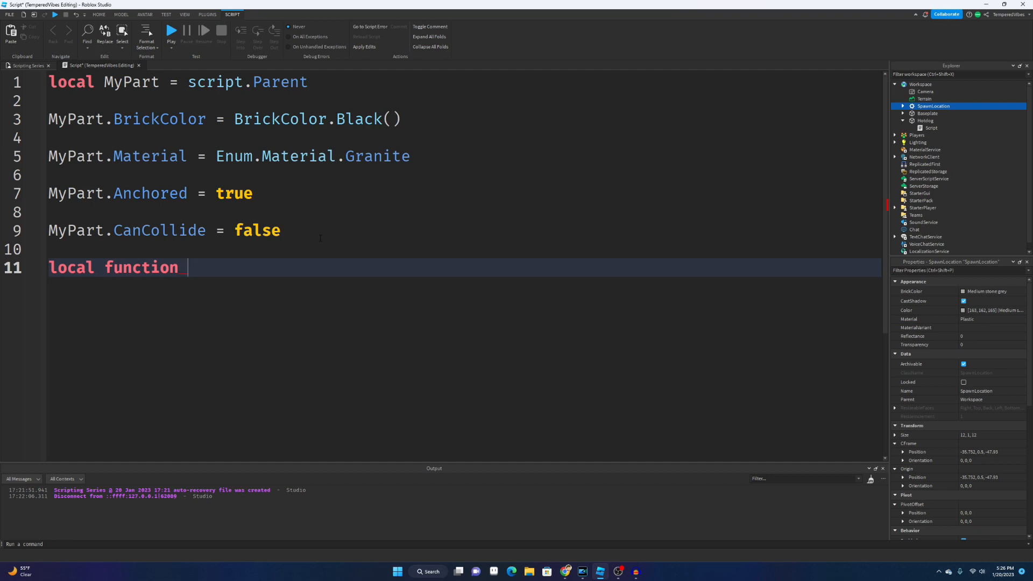
type("M")
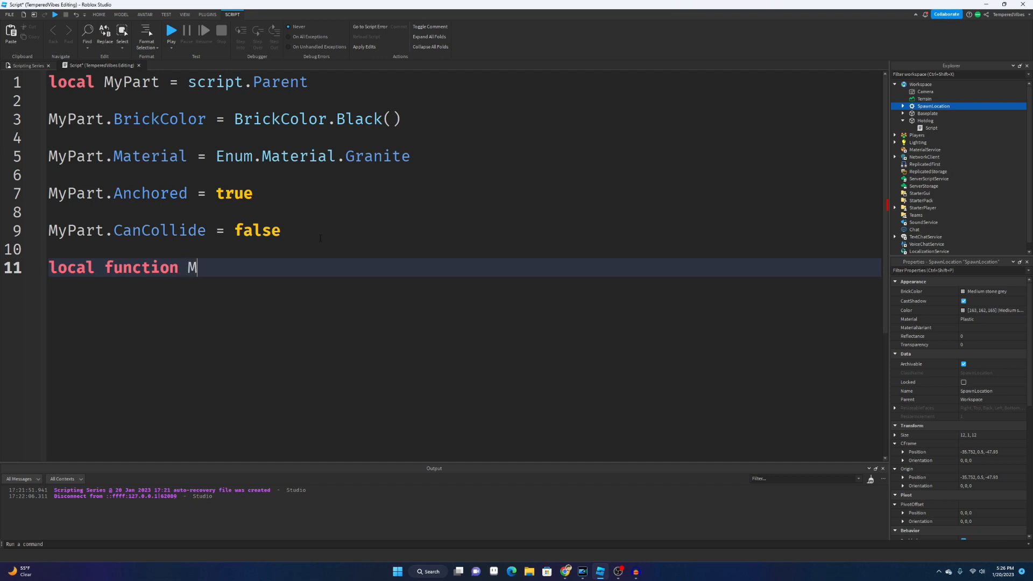
type("akeStuffHappen")
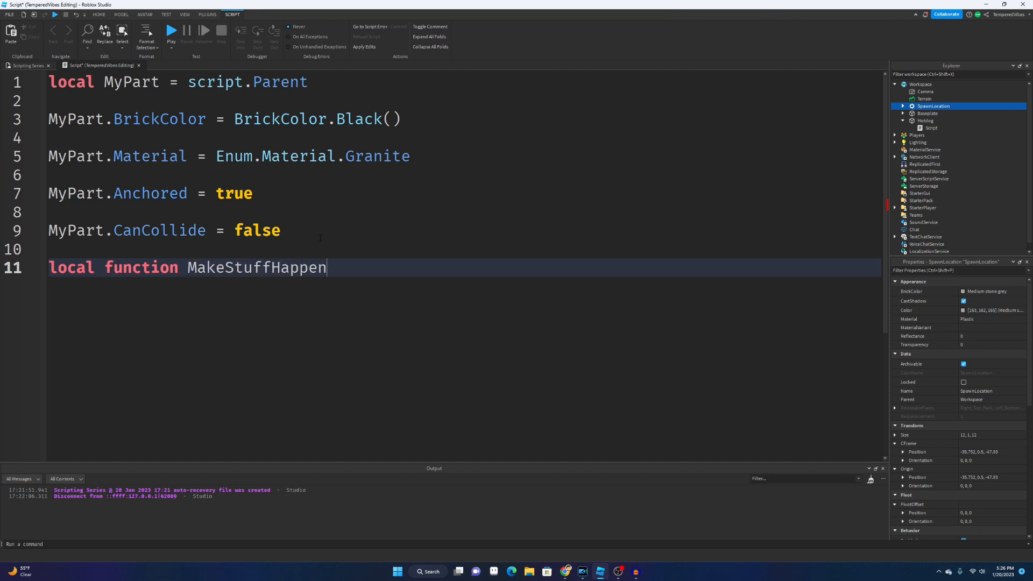
type("()")
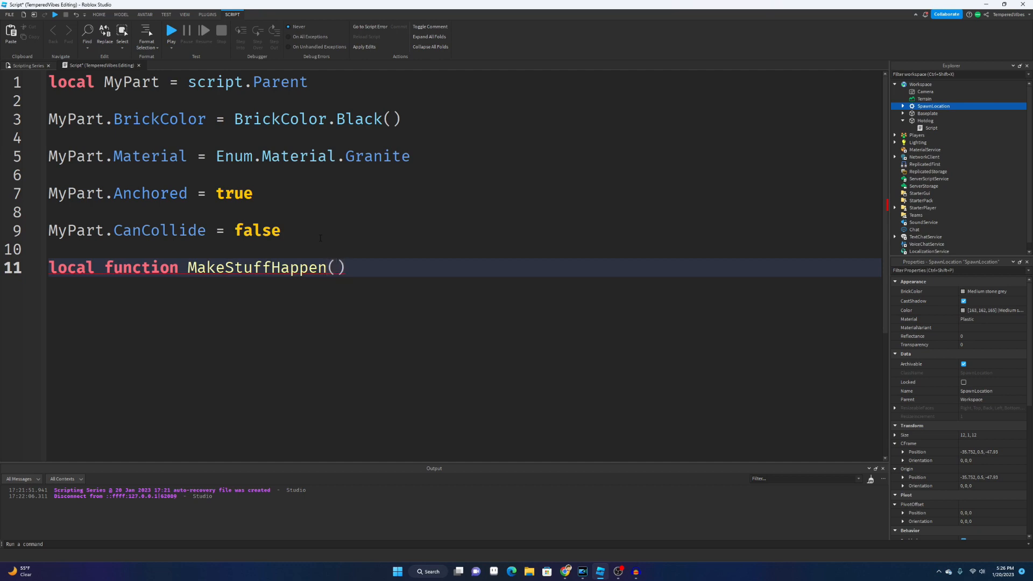
key("enter")
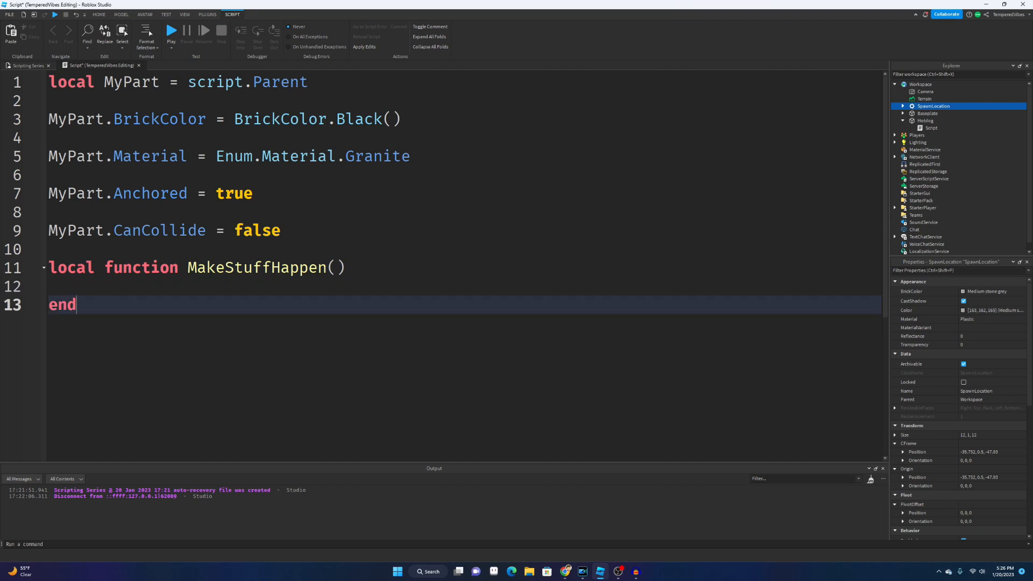
left_click(122, 266)
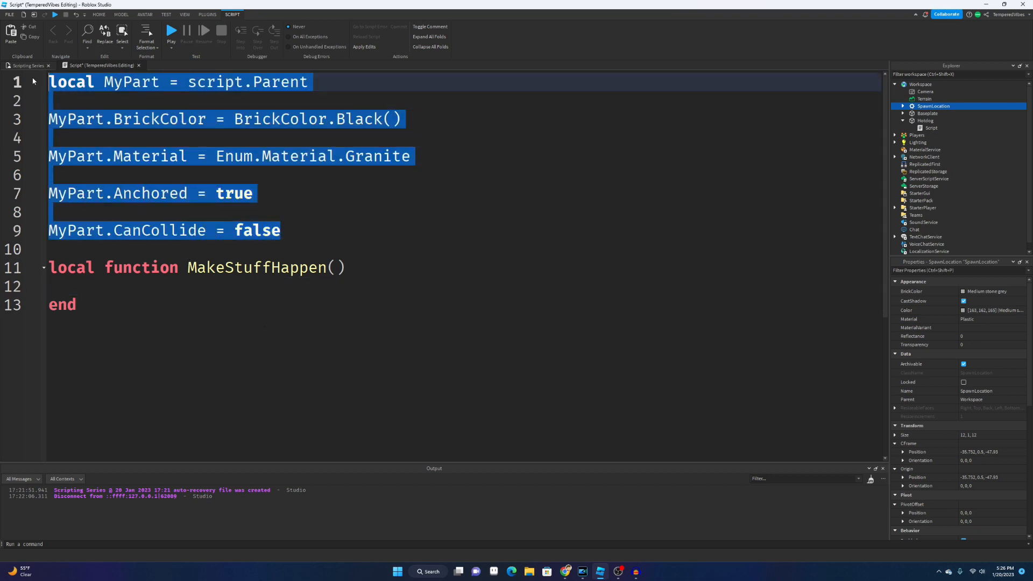
Move the part-setting lines into the MakeStuffHappen body and select the Holding part
key("Delete")
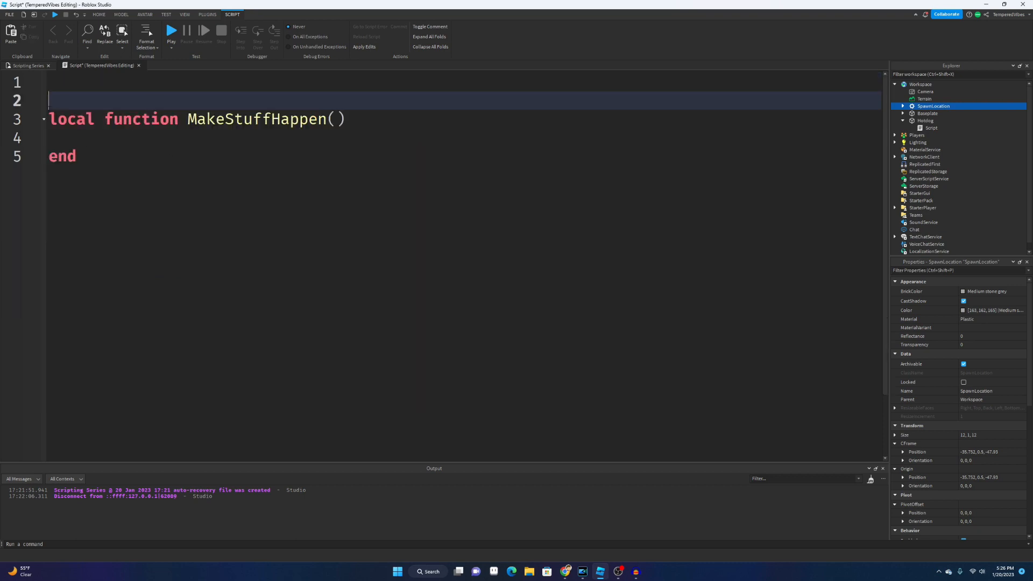
key("Backspace")
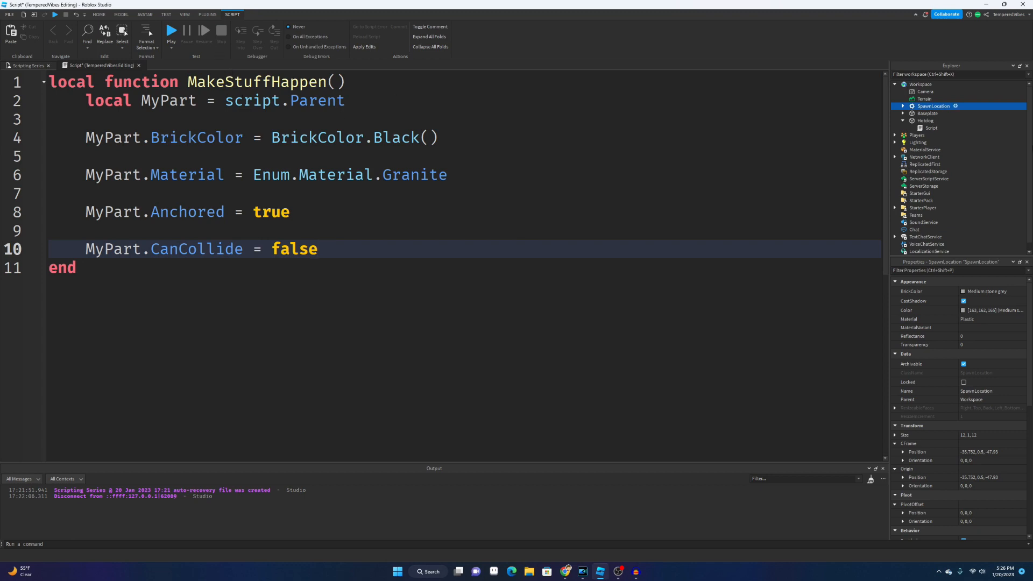
mouse_move(369, 202)
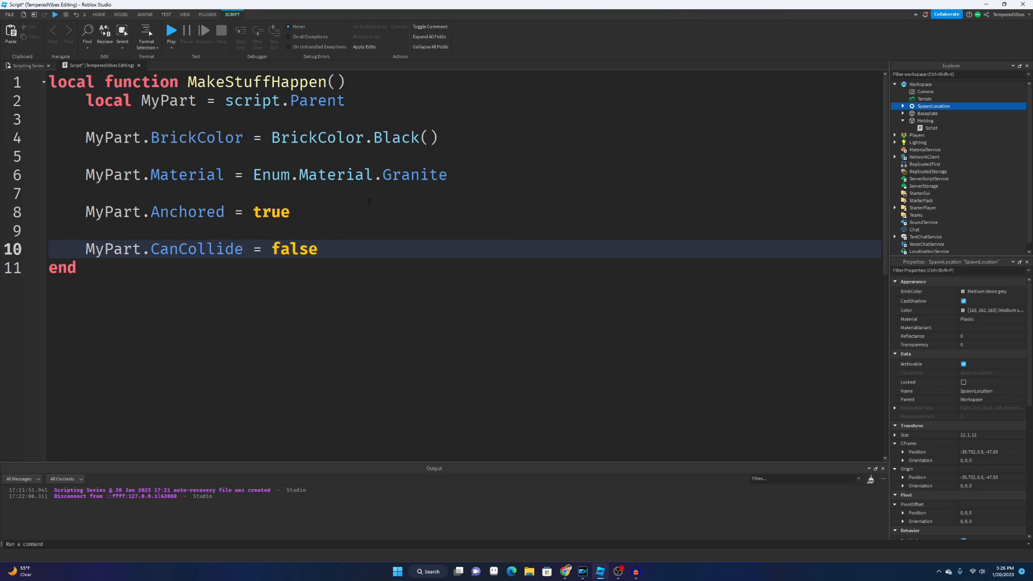
mouse_move(982, 157)
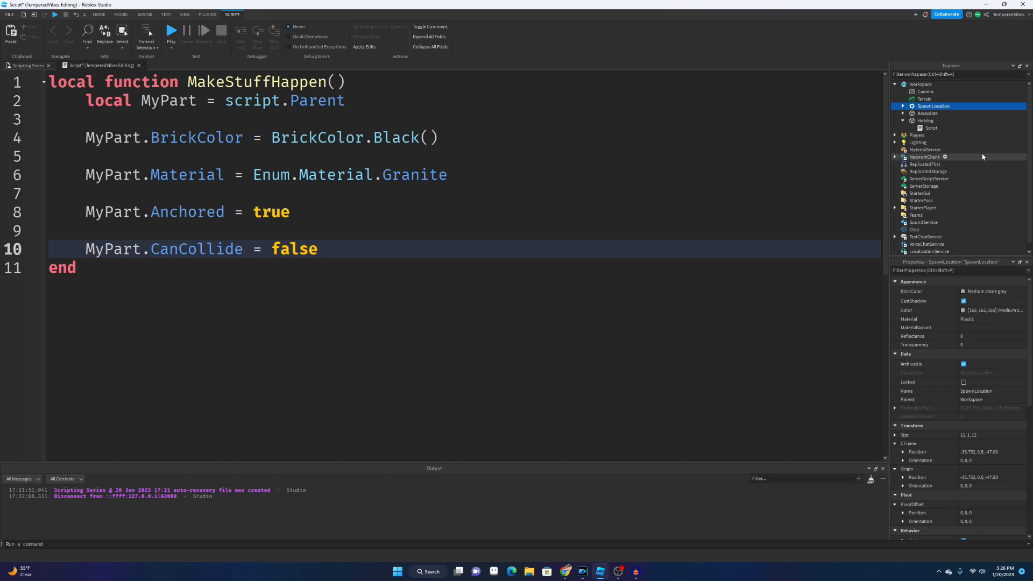
left_click(926, 120)
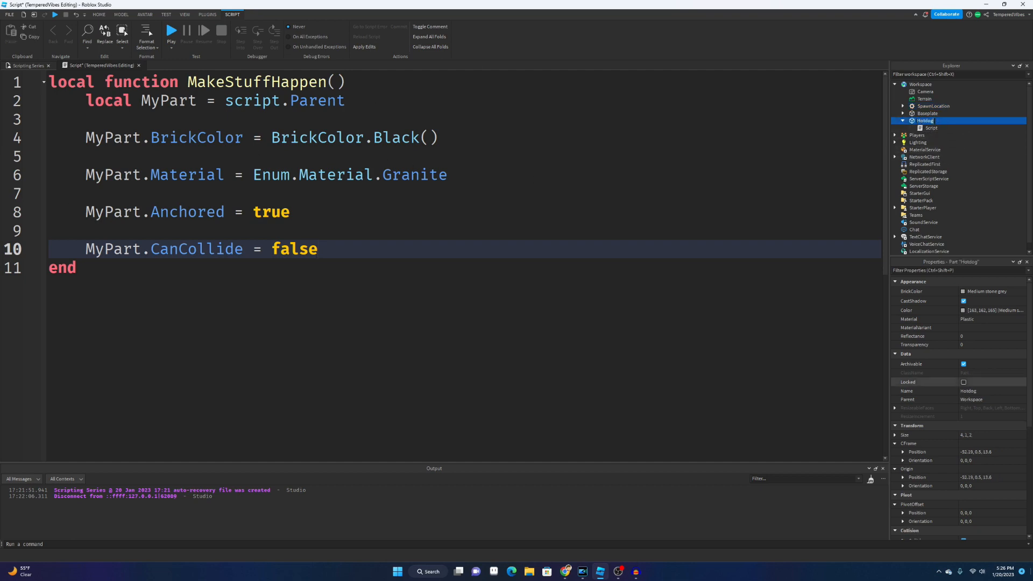
Playtest the place to see the part still grey, then stop and return to the script
left_click(99, 14)
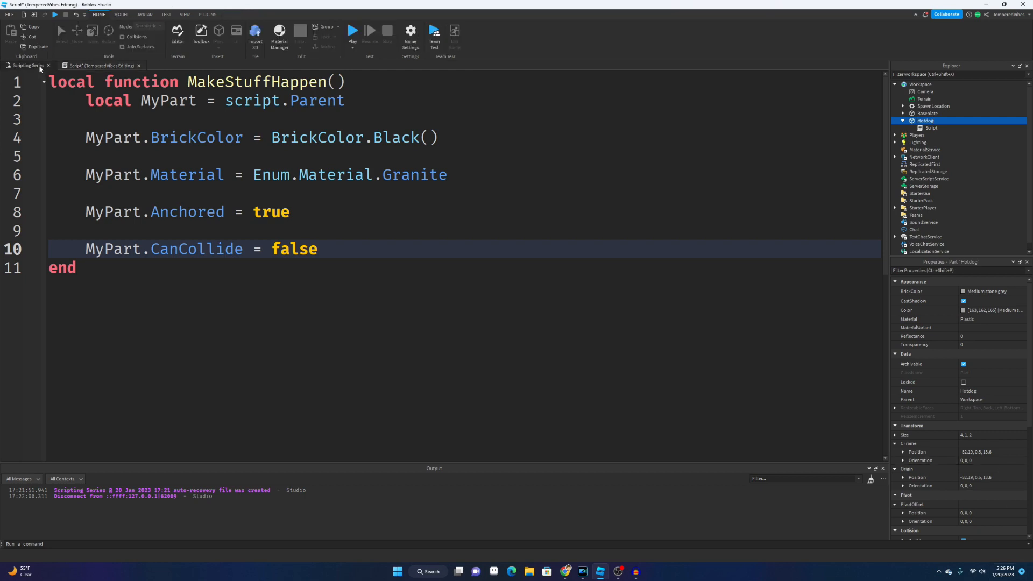
left_click(27, 66)
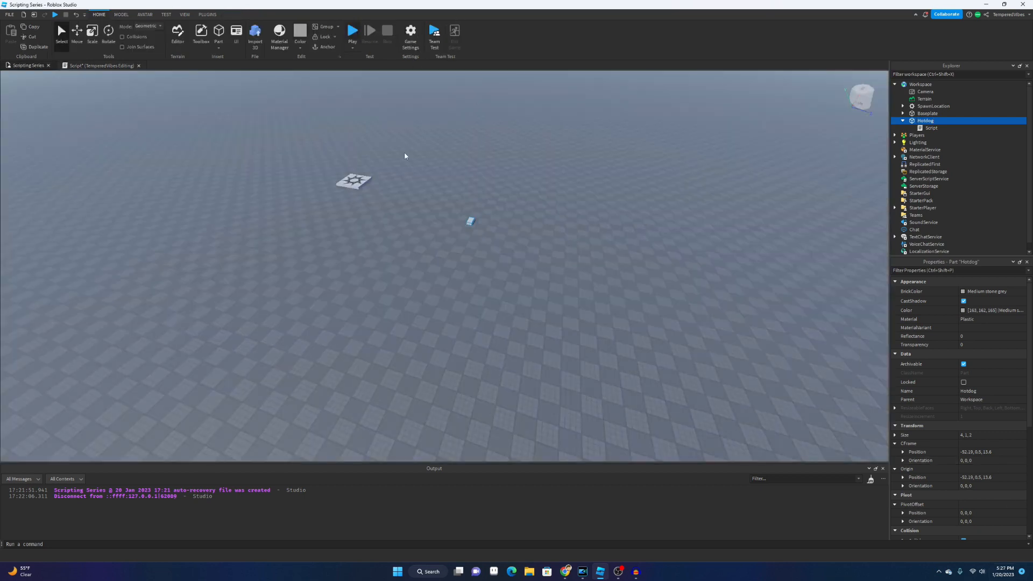
left_click(353, 31)
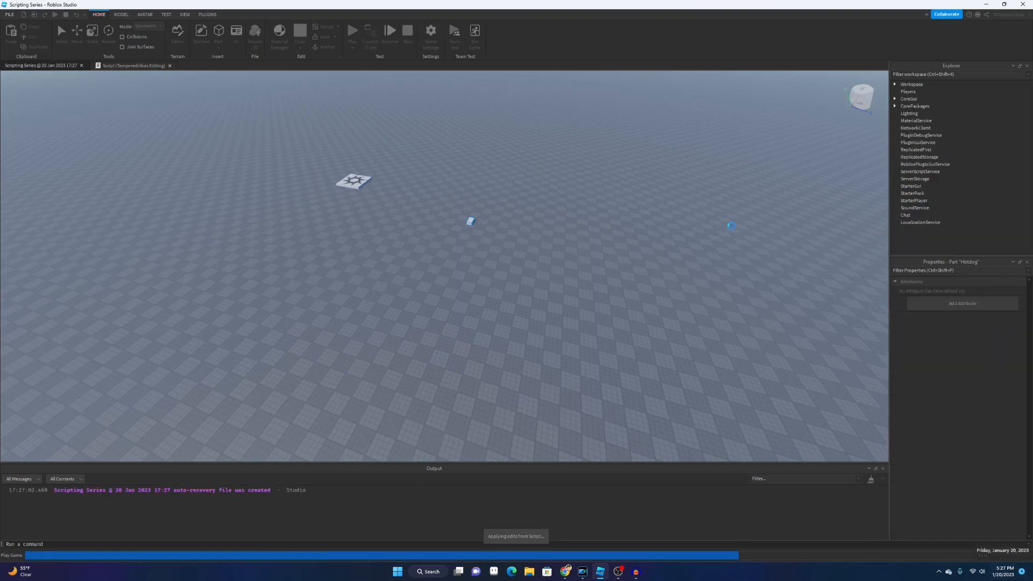
left_click(353, 31)
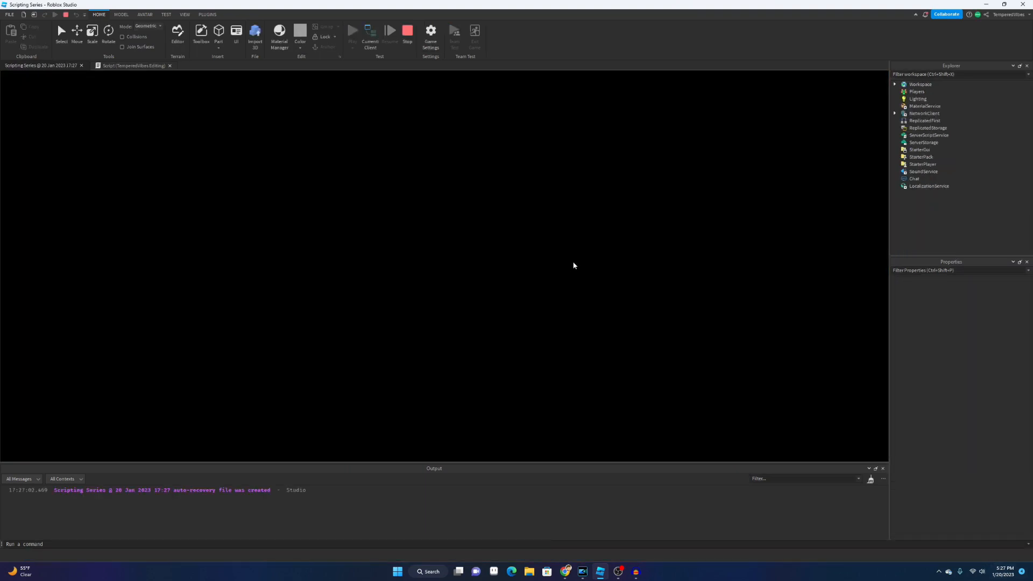
left_click(353, 30)
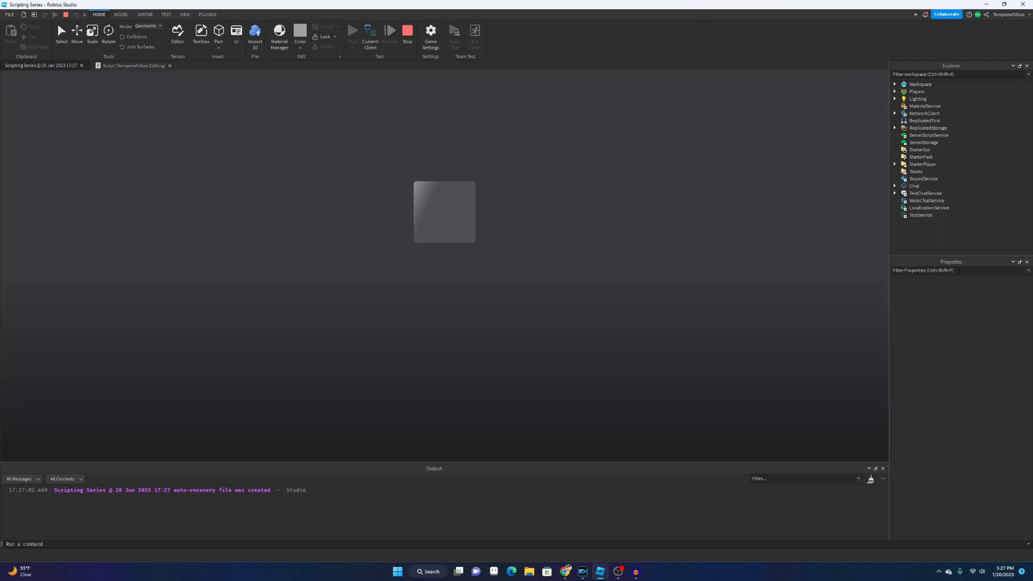
left_click(352, 30)
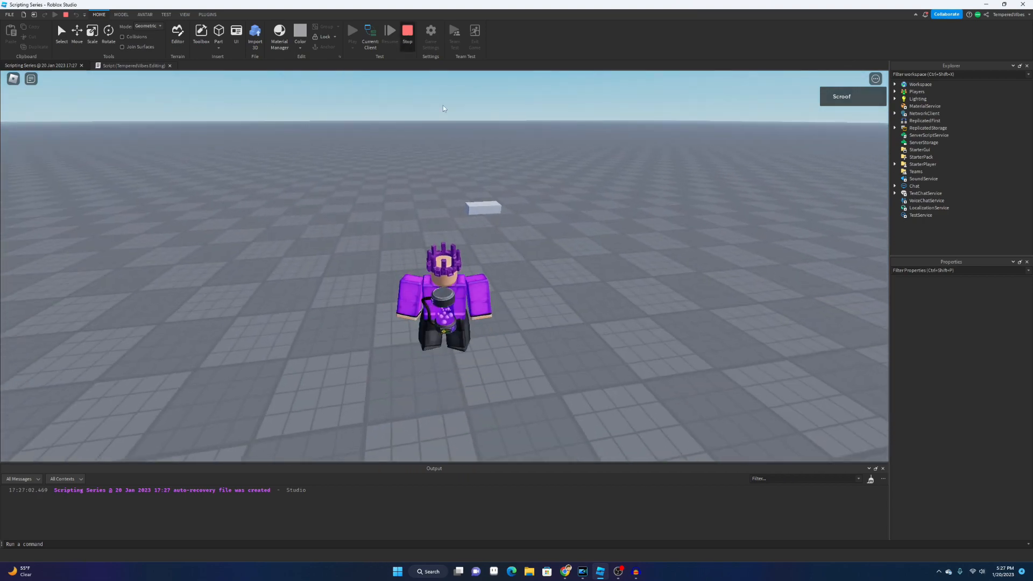
left_click(894, 84)
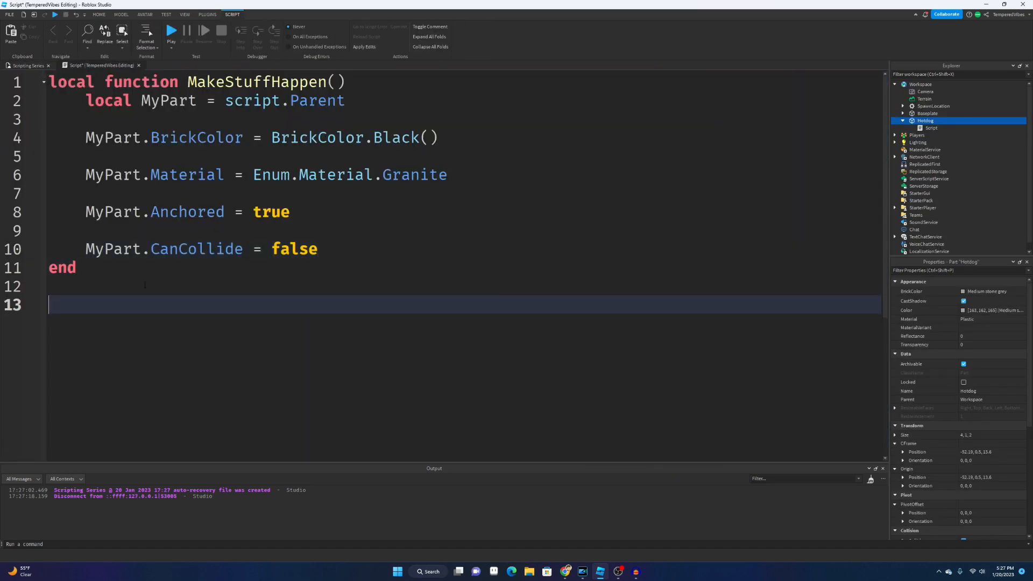
type("Make")
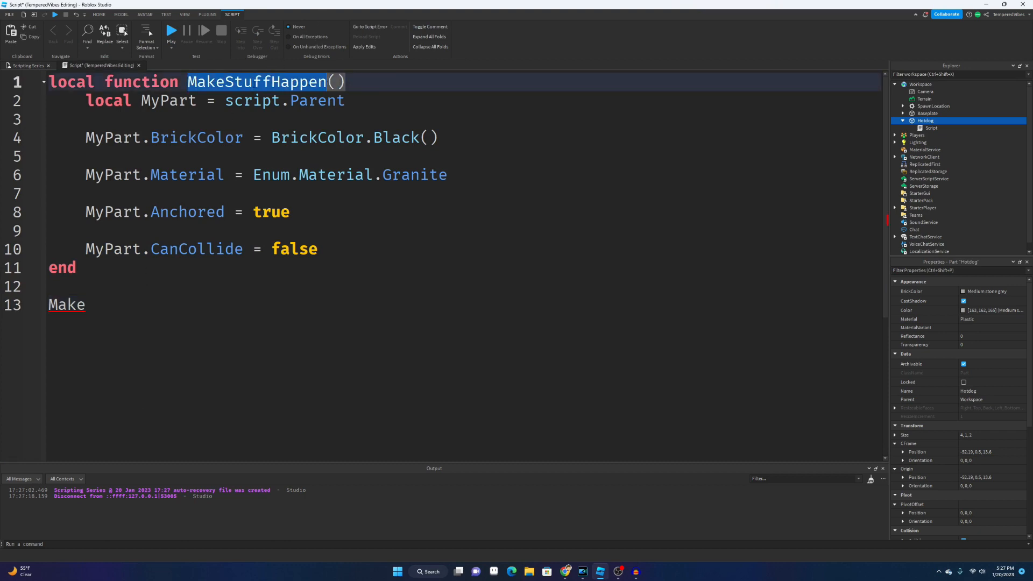
left_click(110, 304)
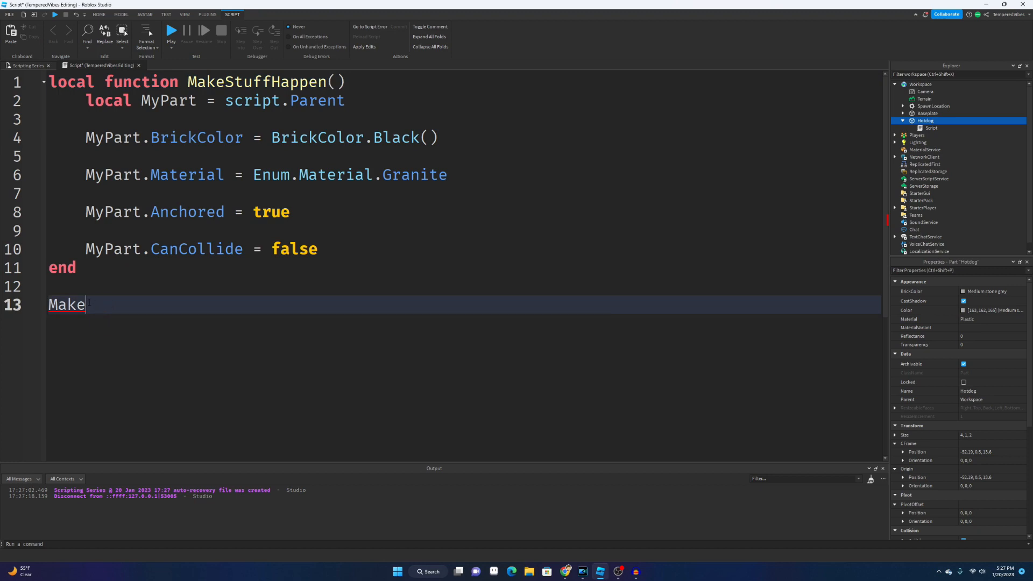
type("StuffHappen(")
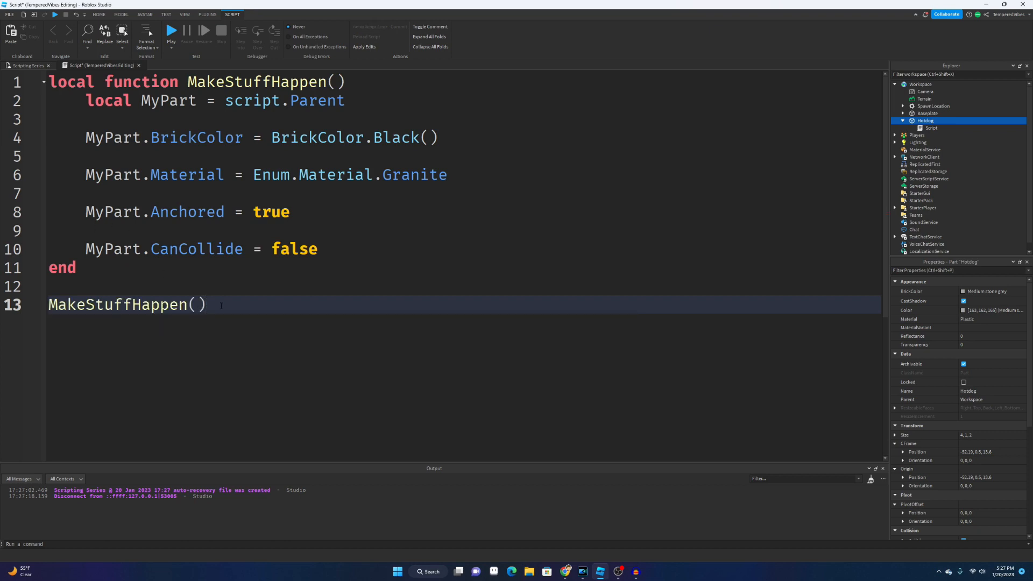
left_click(198, 80)
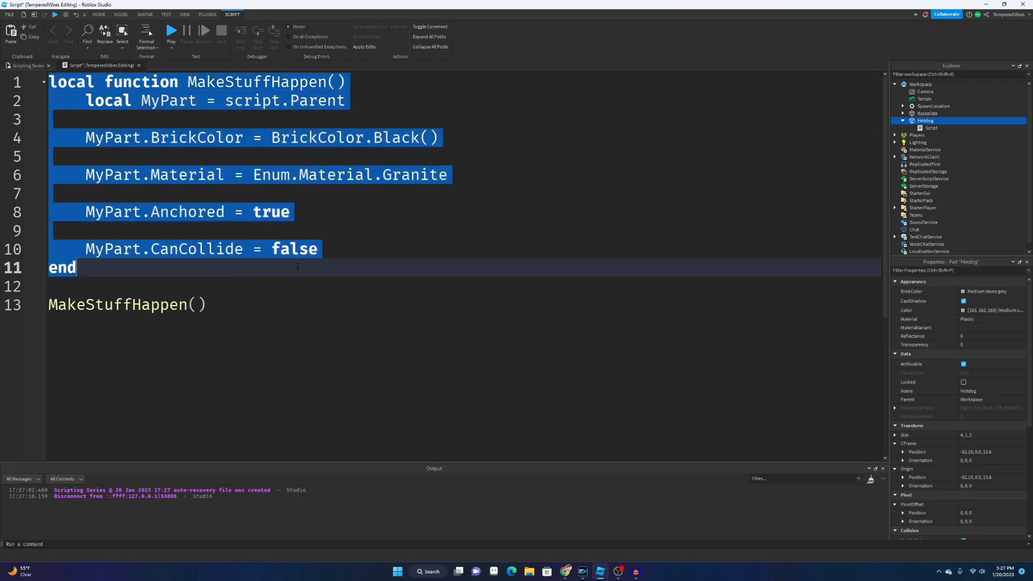
left_click(125, 304)
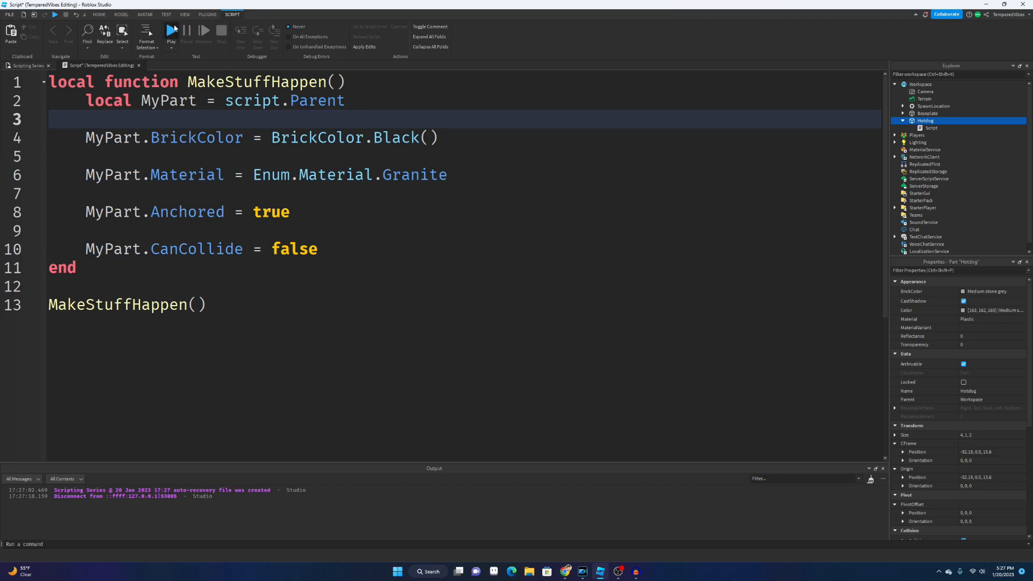
left_click(171, 31)
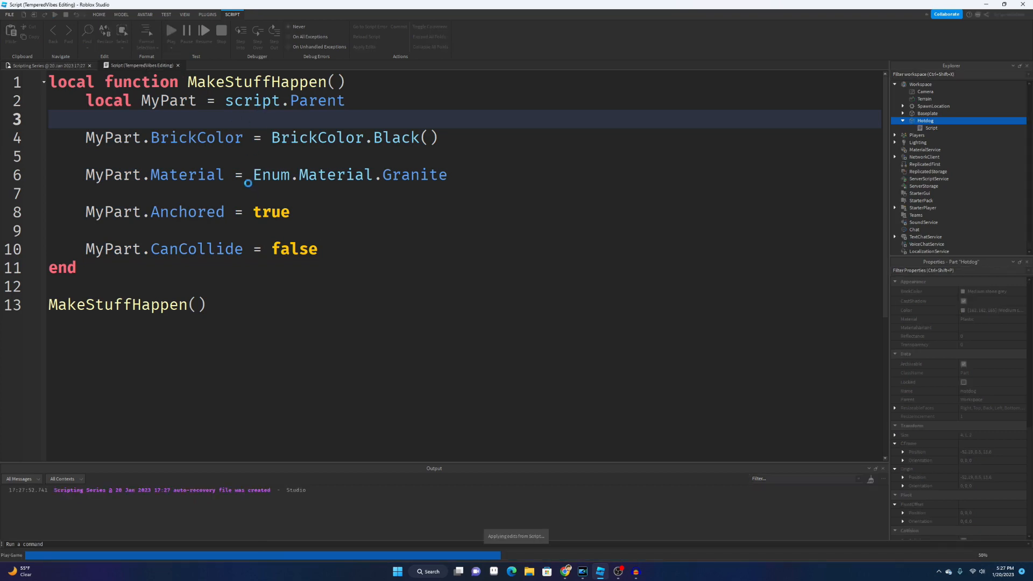
left_click(170, 31)
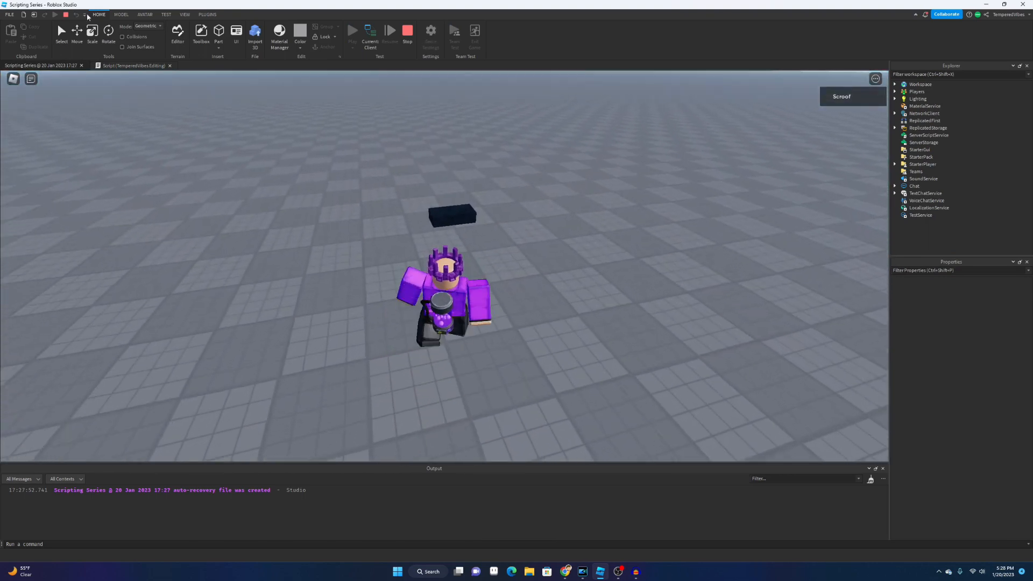
left_click(131, 66)
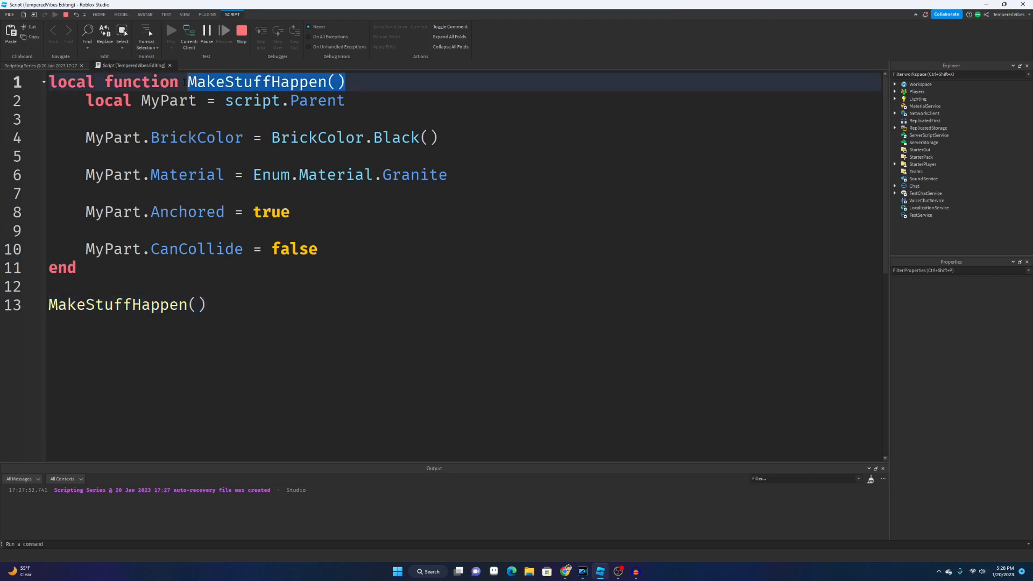
left_click(403, 248)
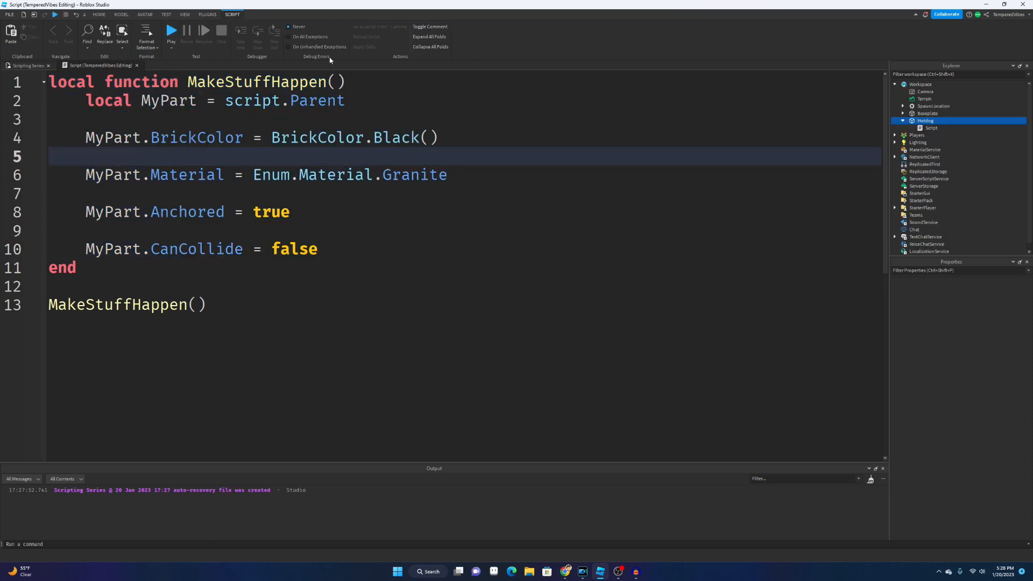
left_click(99, 14)
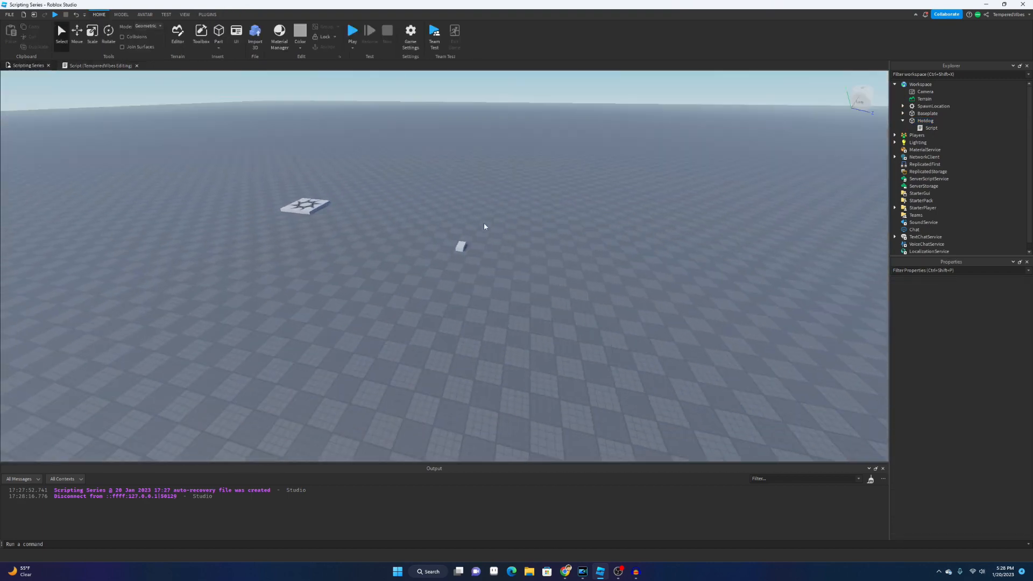
left_click(98, 66)
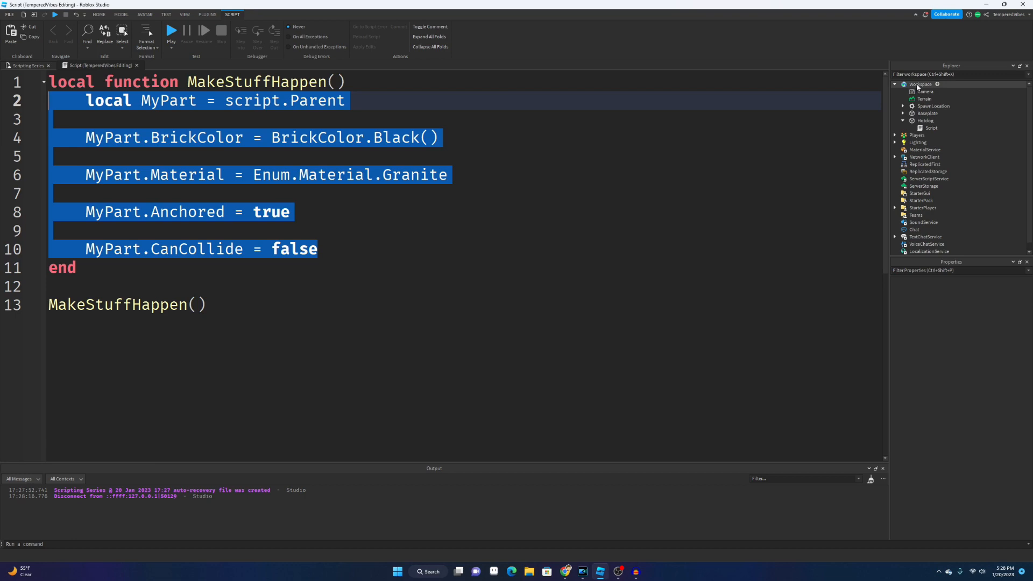
left_click(926, 157)
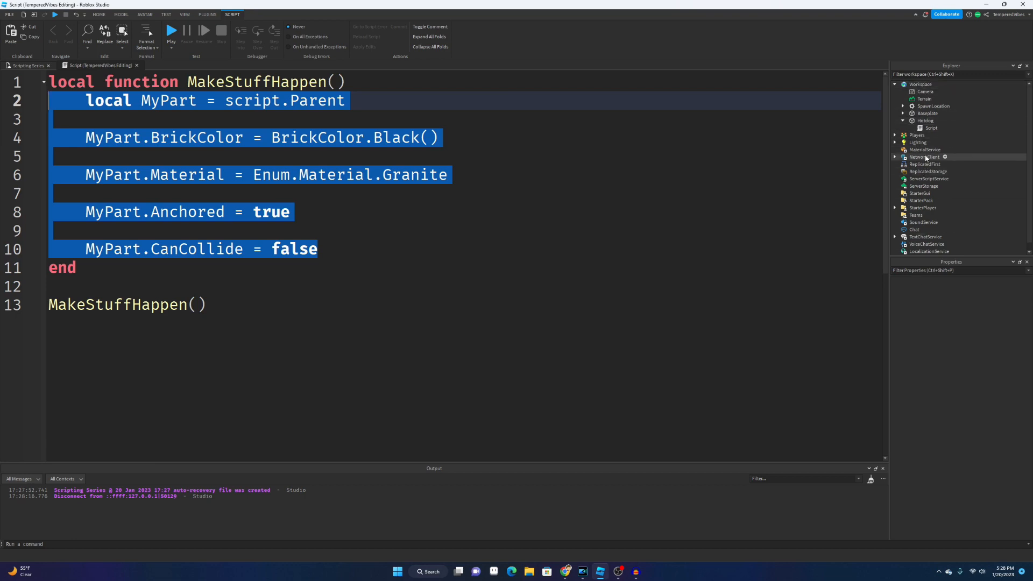
mouse_move(923, 136)
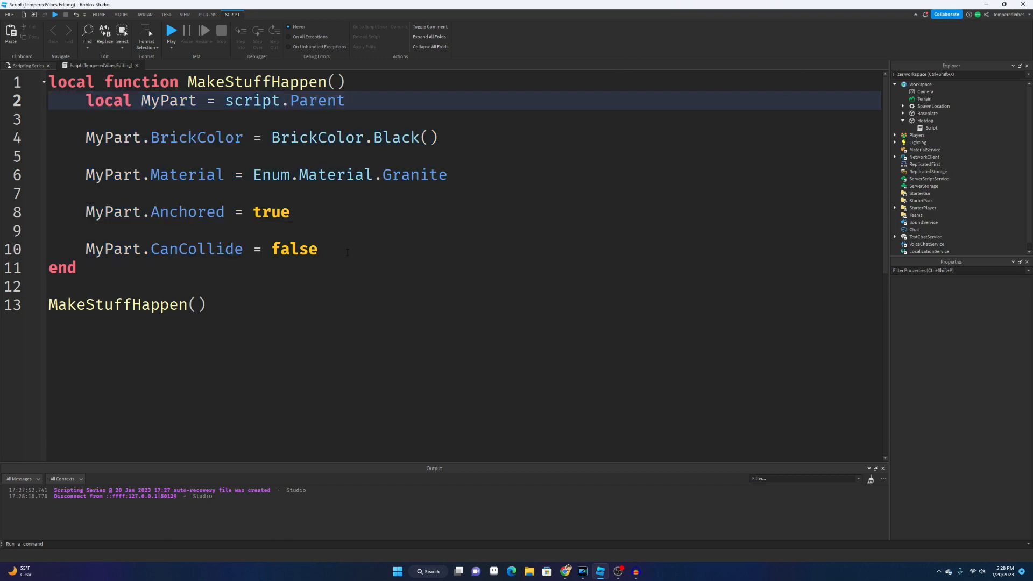
mouse_move(237, 58)
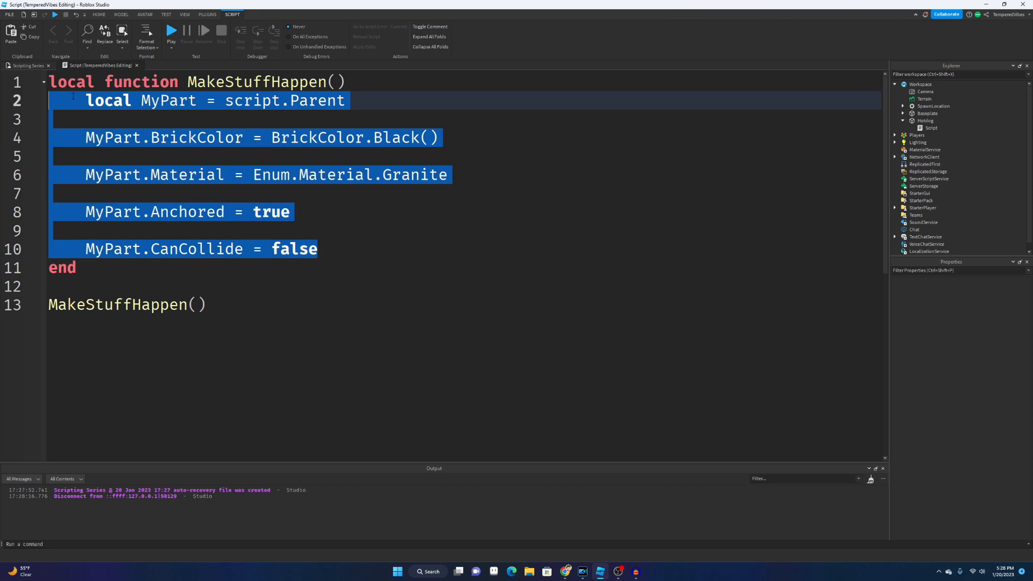
Replace the function body with 'local myPart = Instance.new("Part")'
key("Delete")
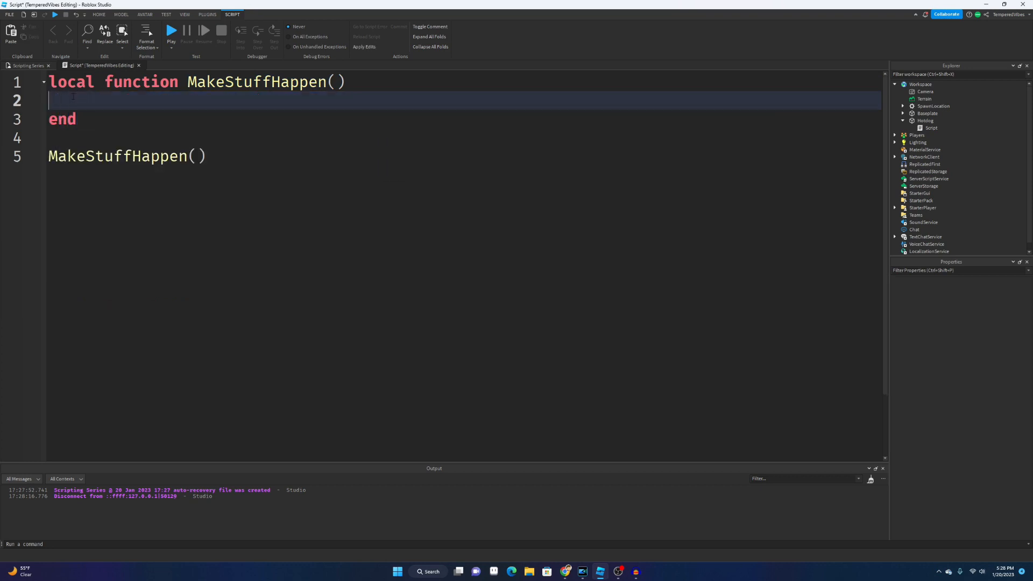
type("myPart")
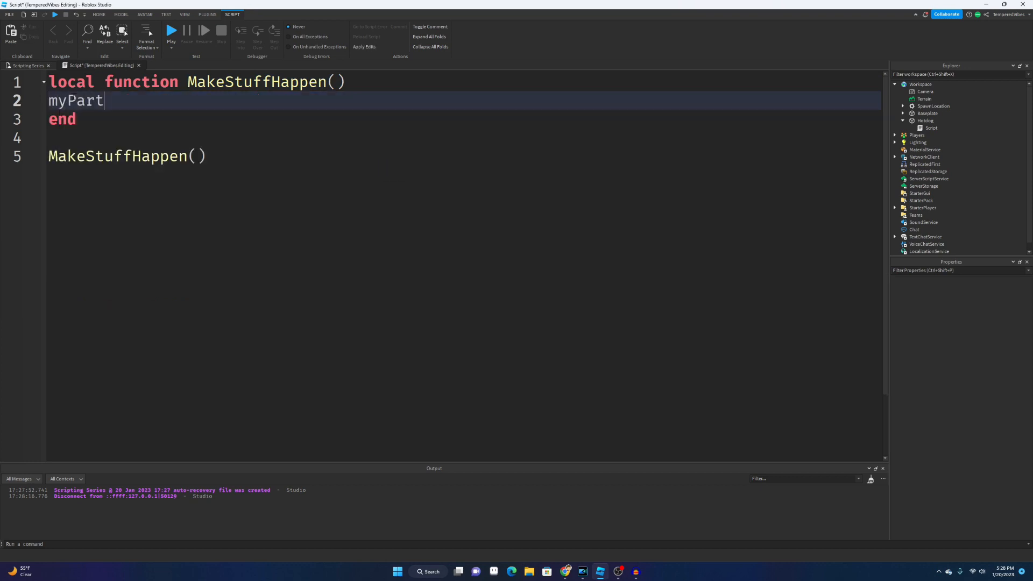
type("local")
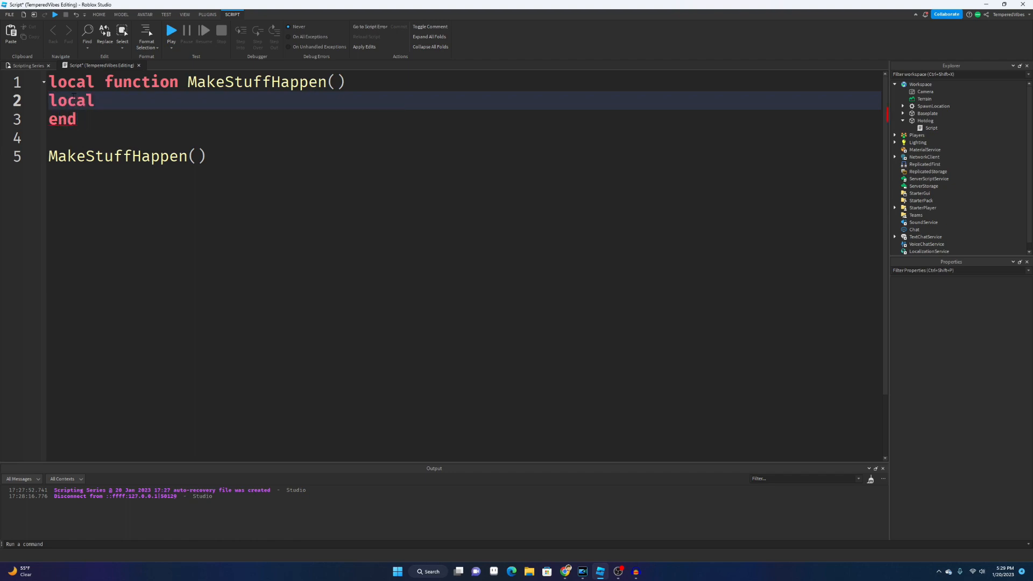
type("myP")
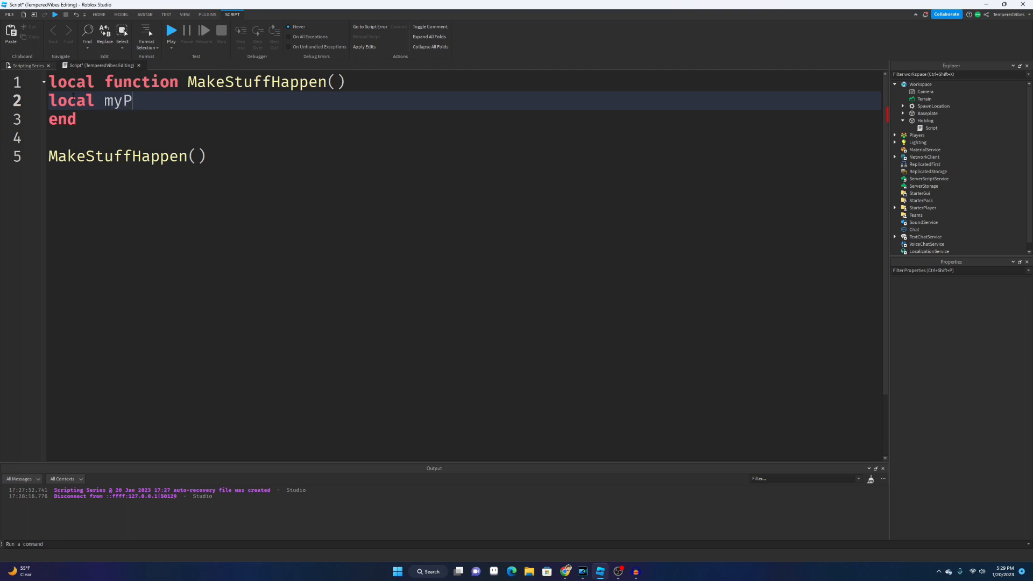
type("art =")
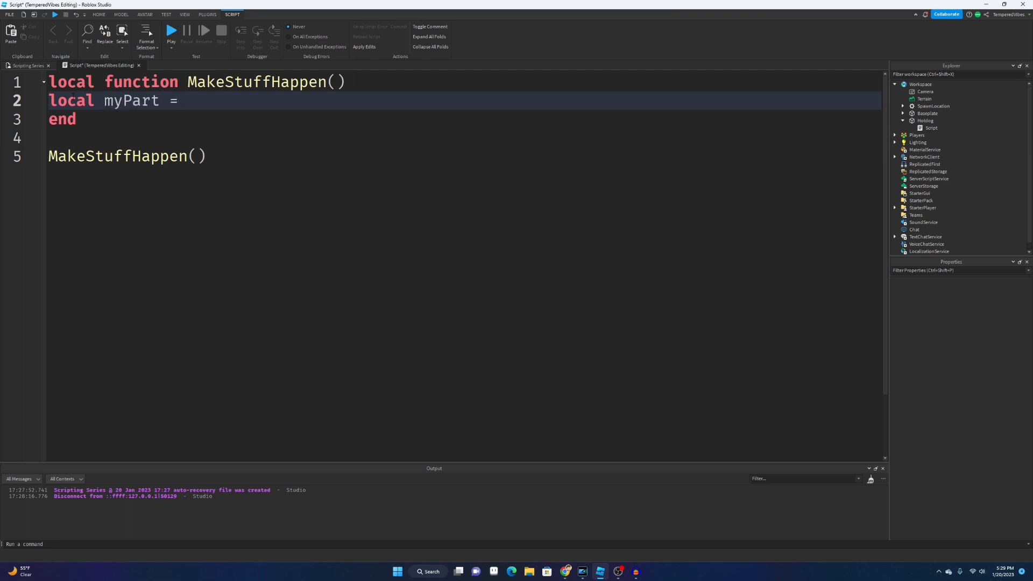
type("Instance.new")
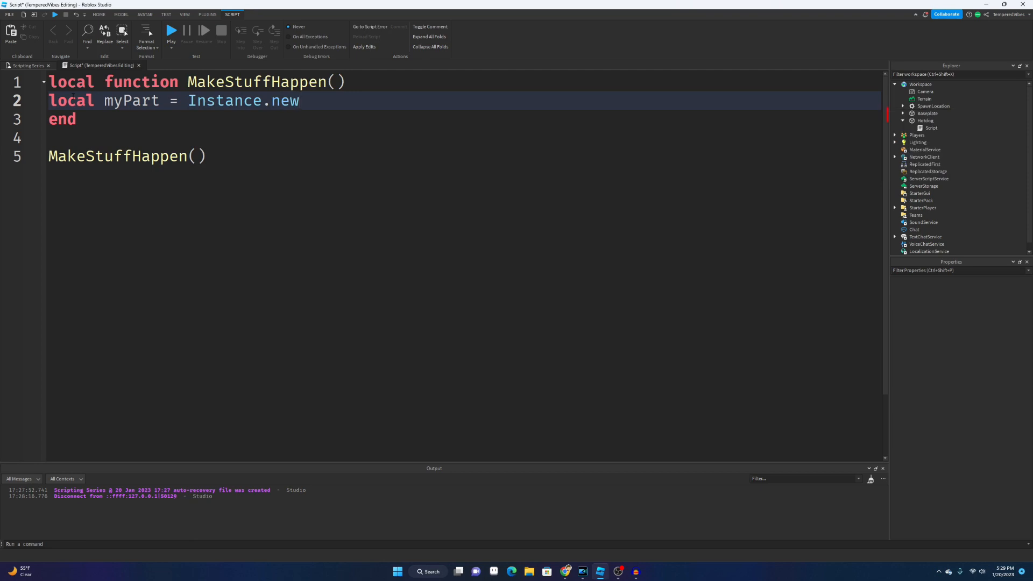
type("(\"Part\")")
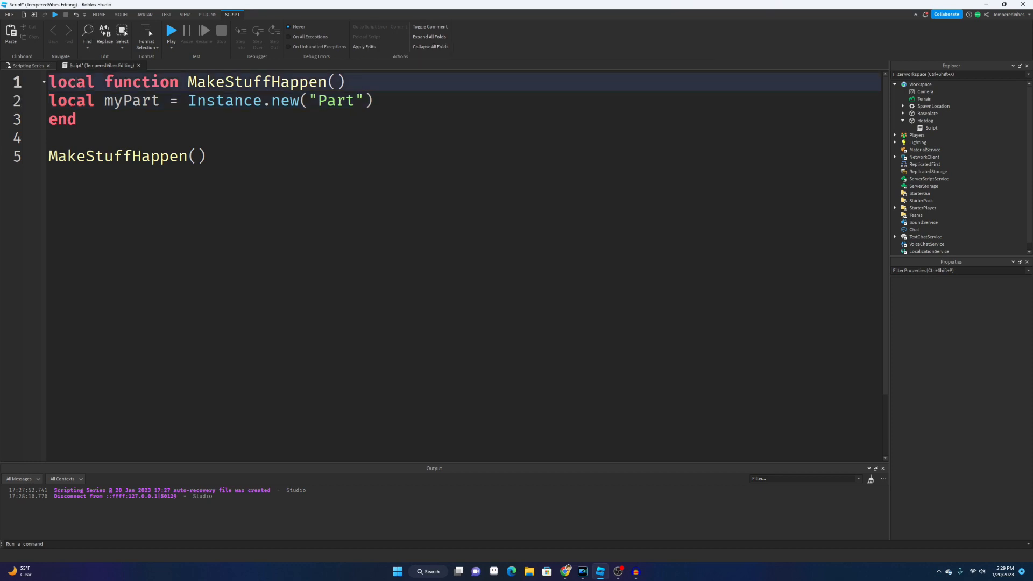
double_click(130, 100)
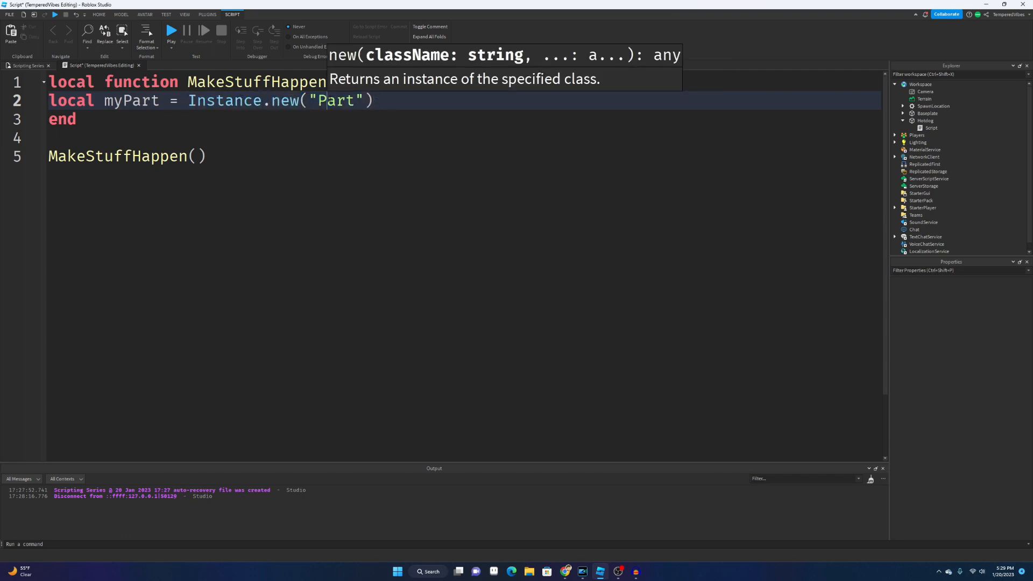
Add 'myPart.Parent = game.workspace' on the next line of the function
left_click(121, 14)
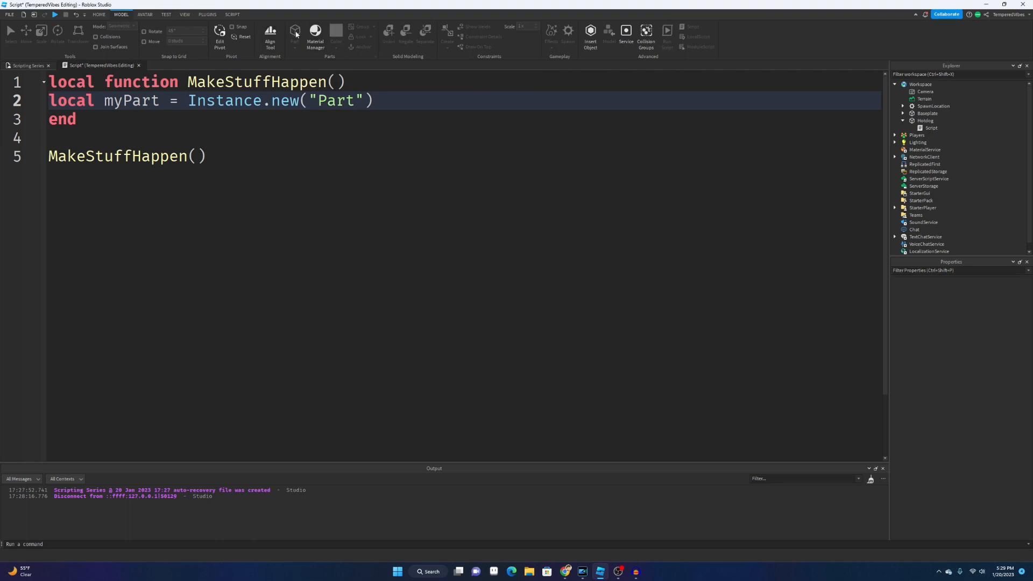
left_click(376, 100)
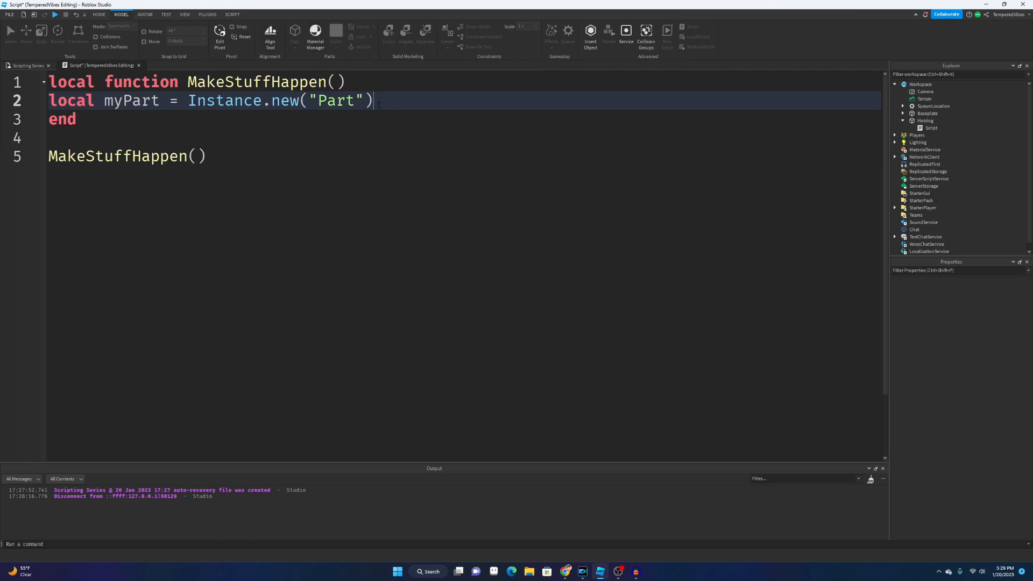
type("M")
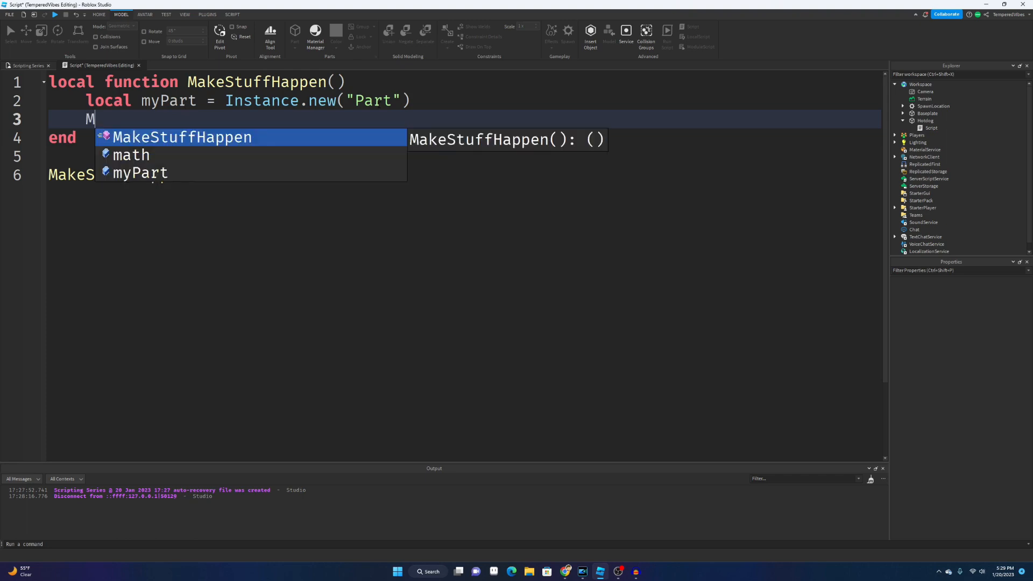
type("yPart.Parent -")
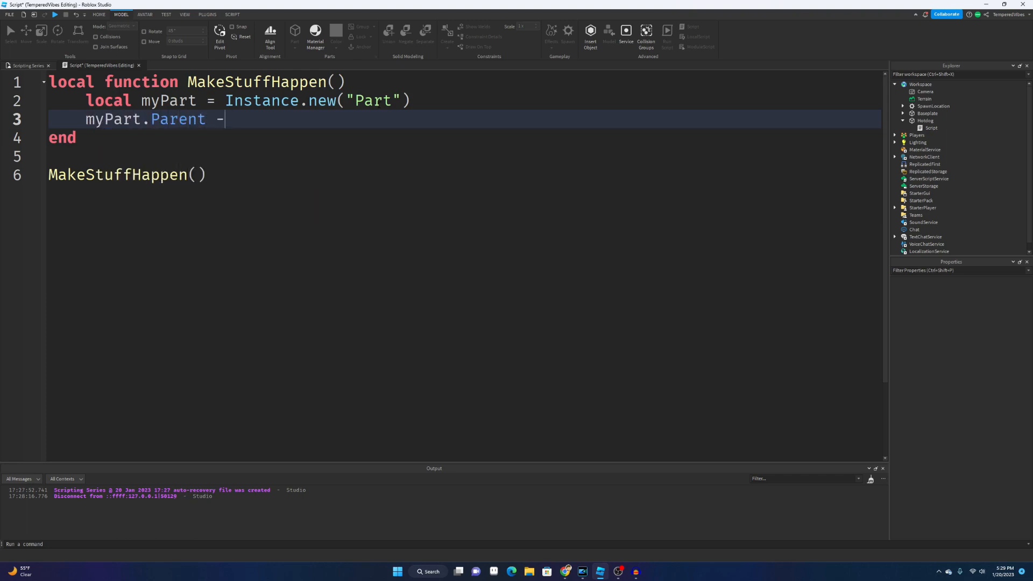
type("= game.workspace")
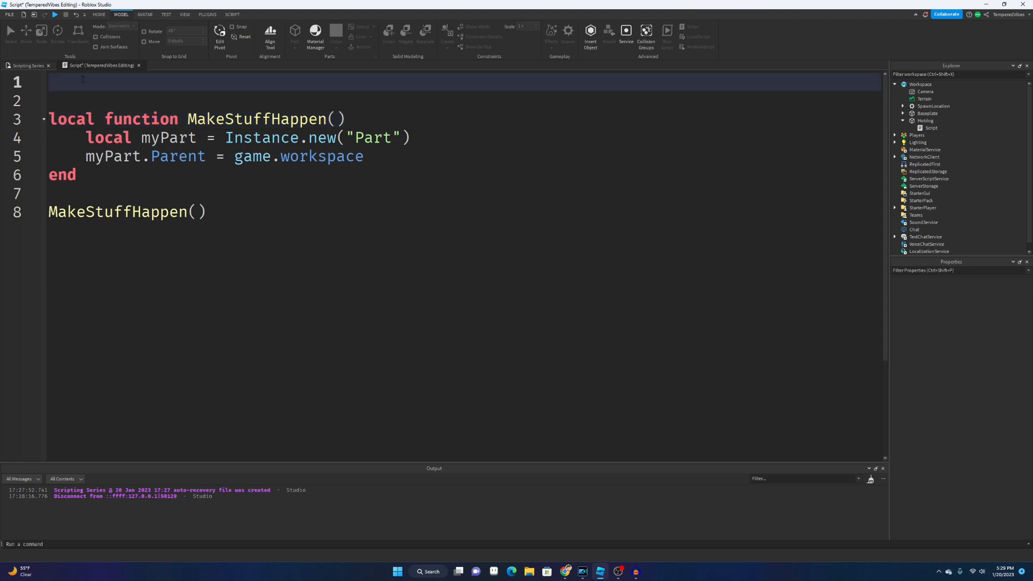
mouse_move(37, 110)
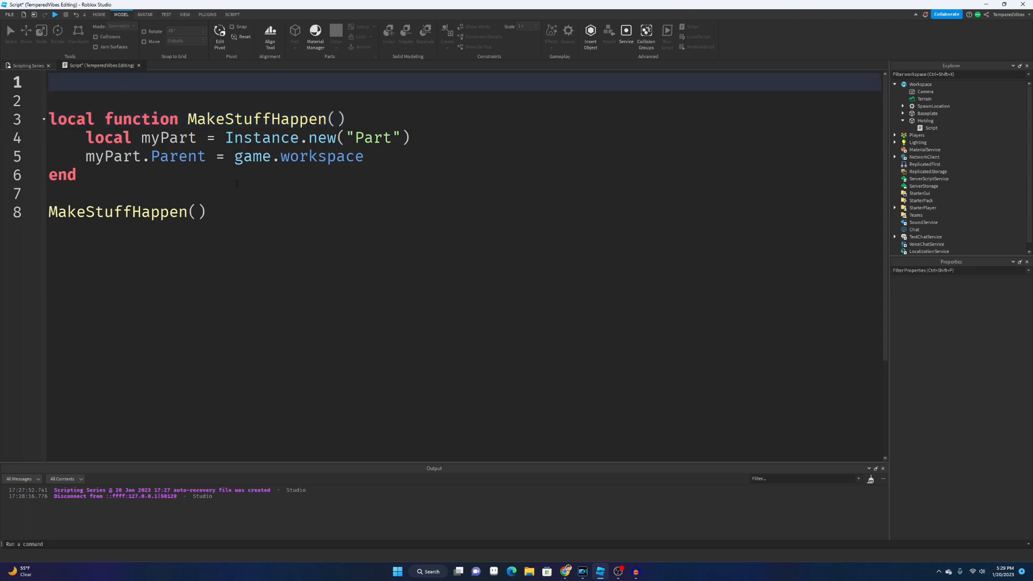
Declare 'local workspace' on the script's first line above the function
double_click(298, 156)
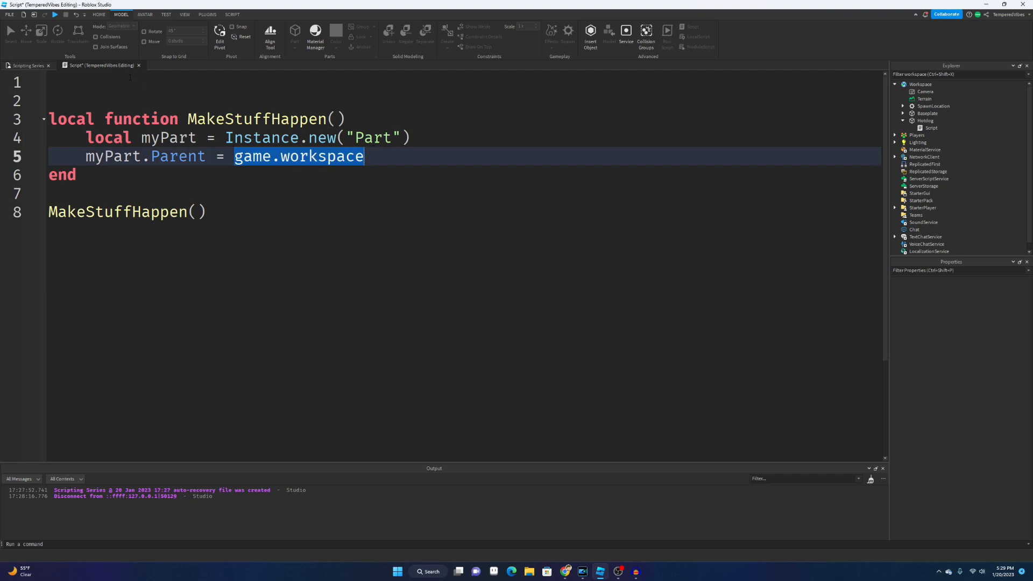
left_click(140, 82)
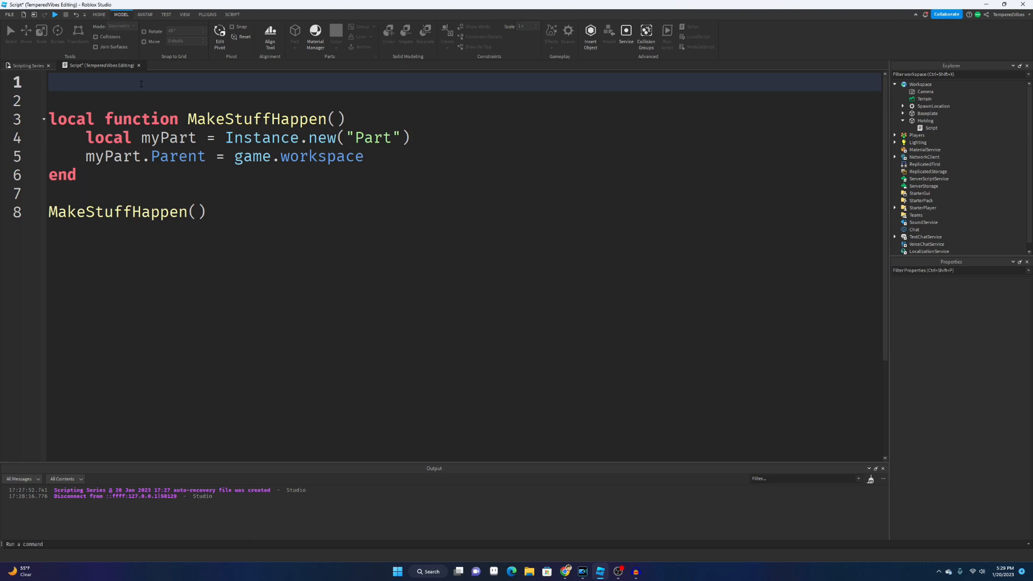
type("loca")
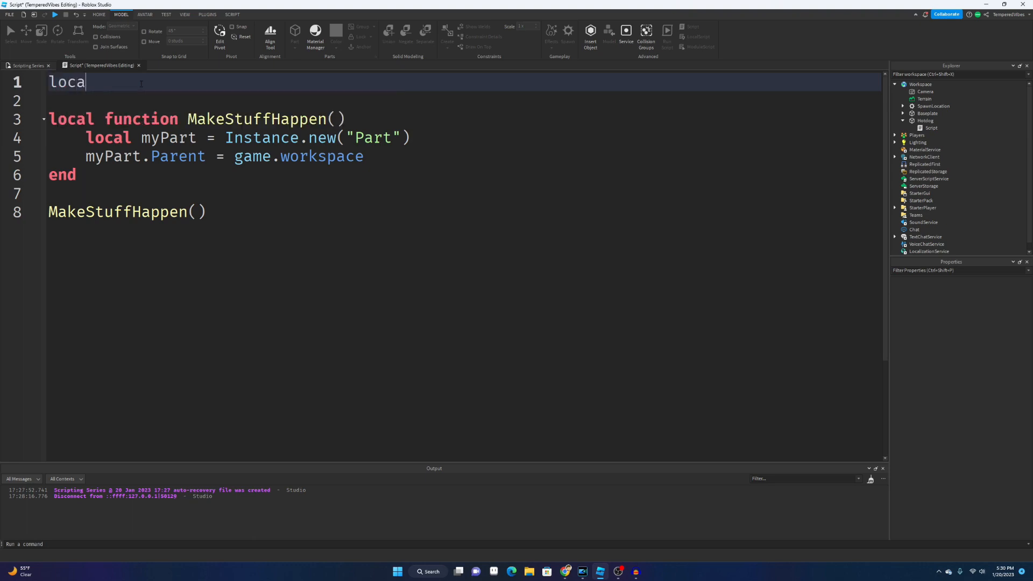
type("l")
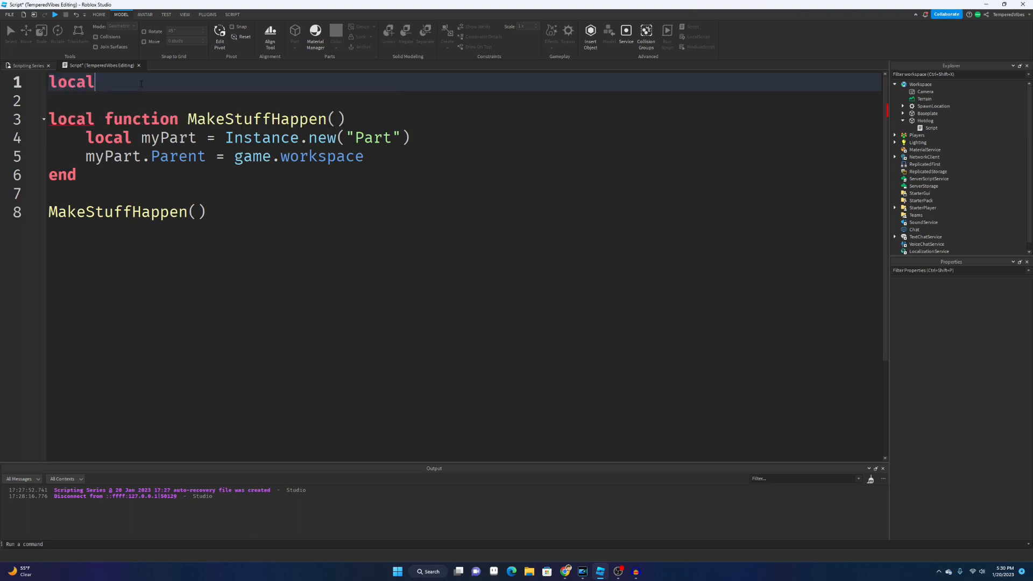
key("BackSpace")
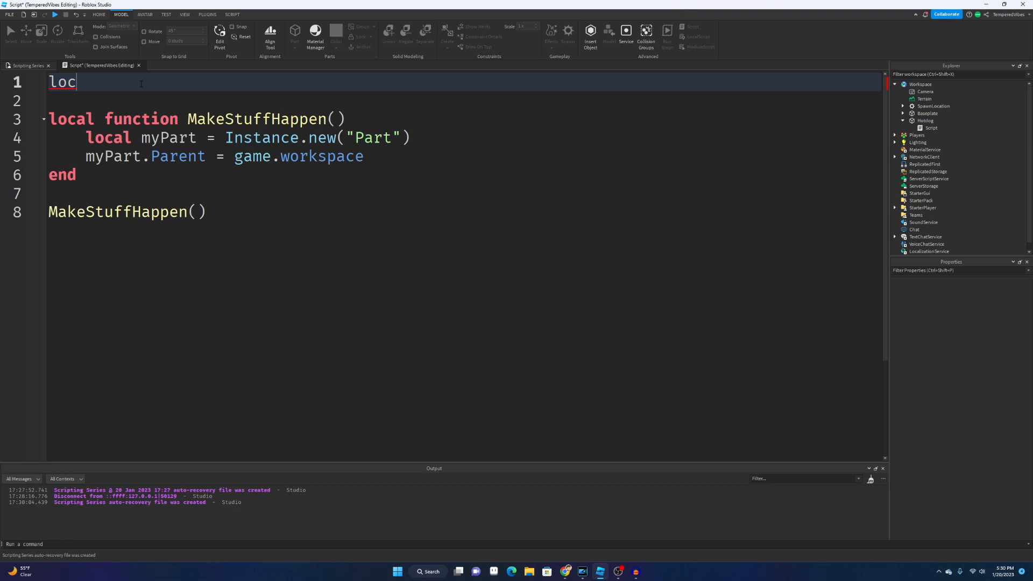
type("al")
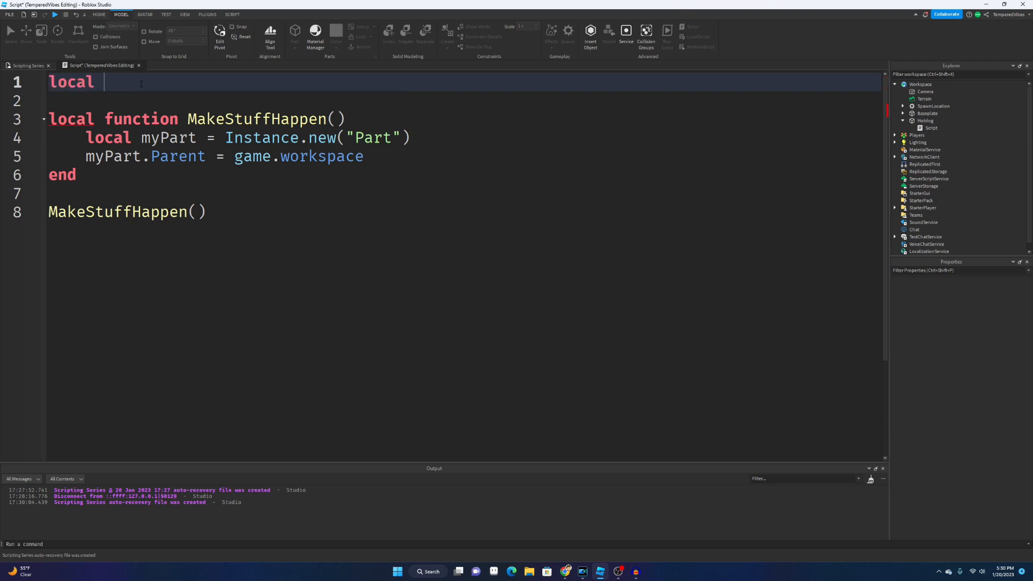
type("workspa")
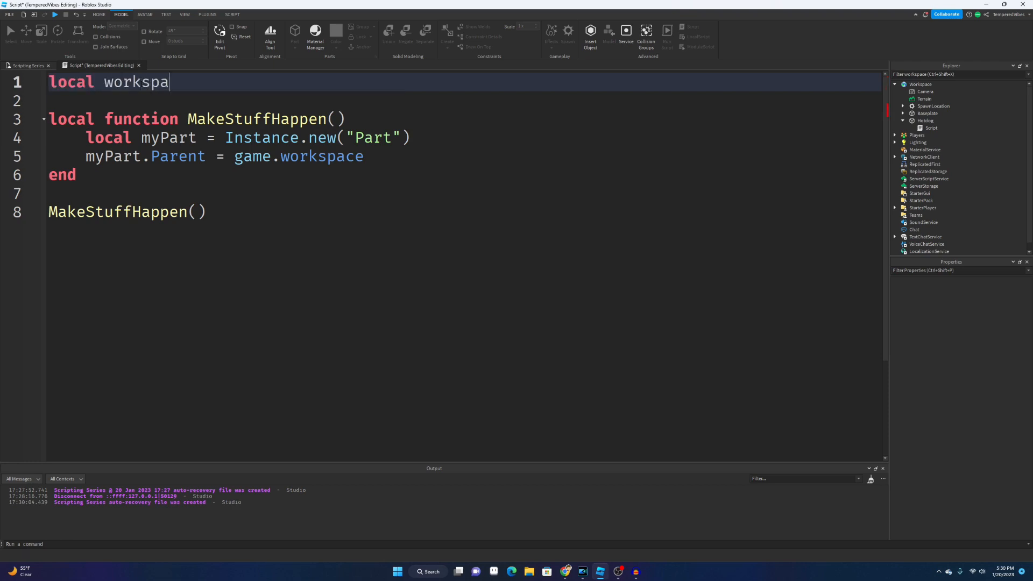
type("ce")
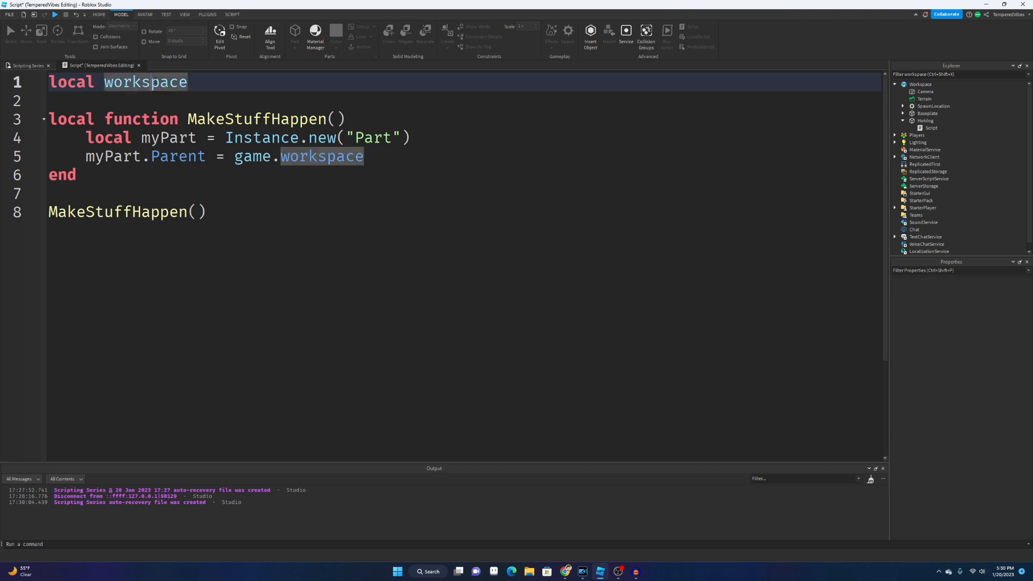
double_click(167, 138)
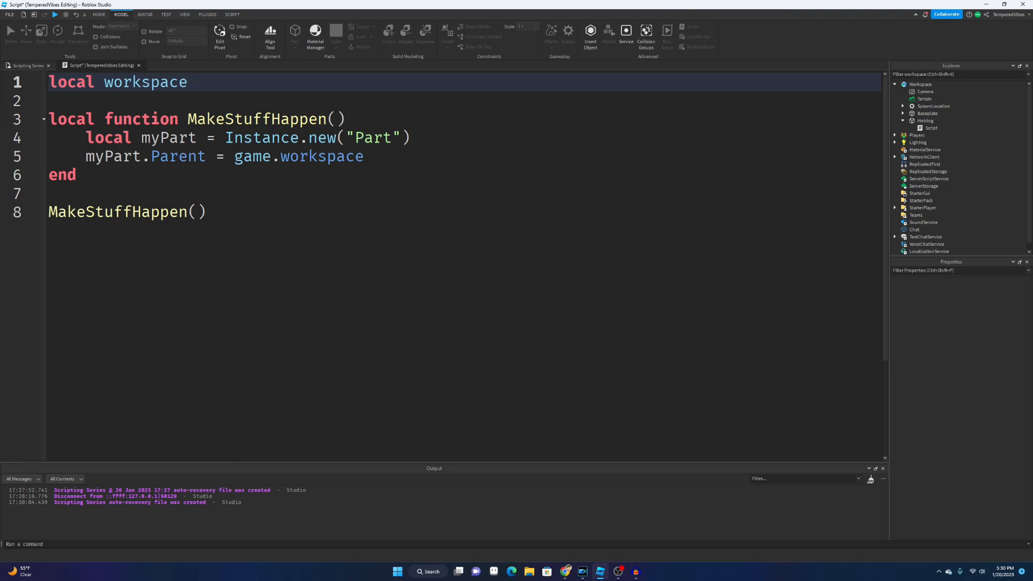
Assign workspace = game.Workspace and parent myPart to the workspace variable
type("= game.")
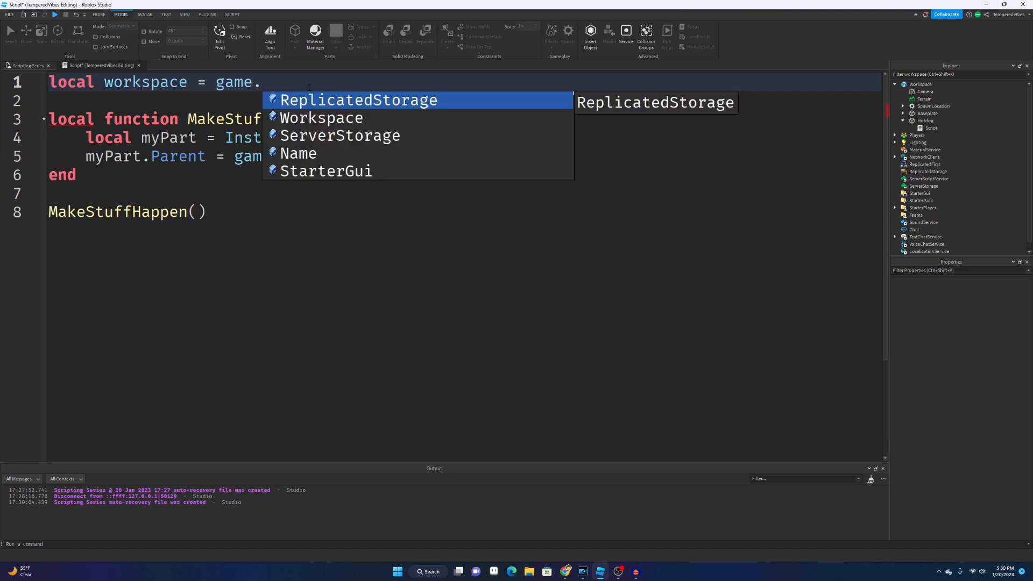
type("Works")
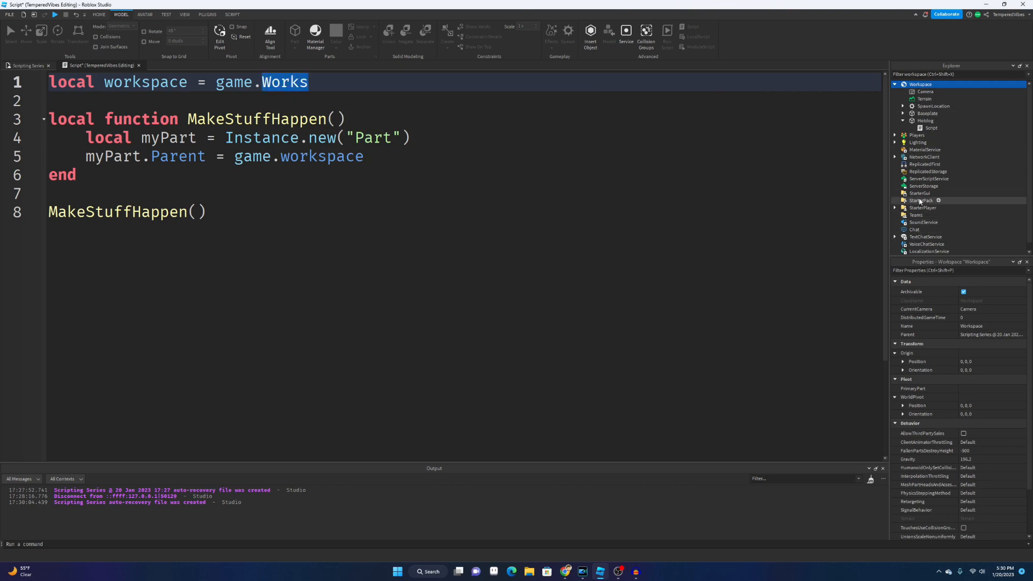
type("Sta")
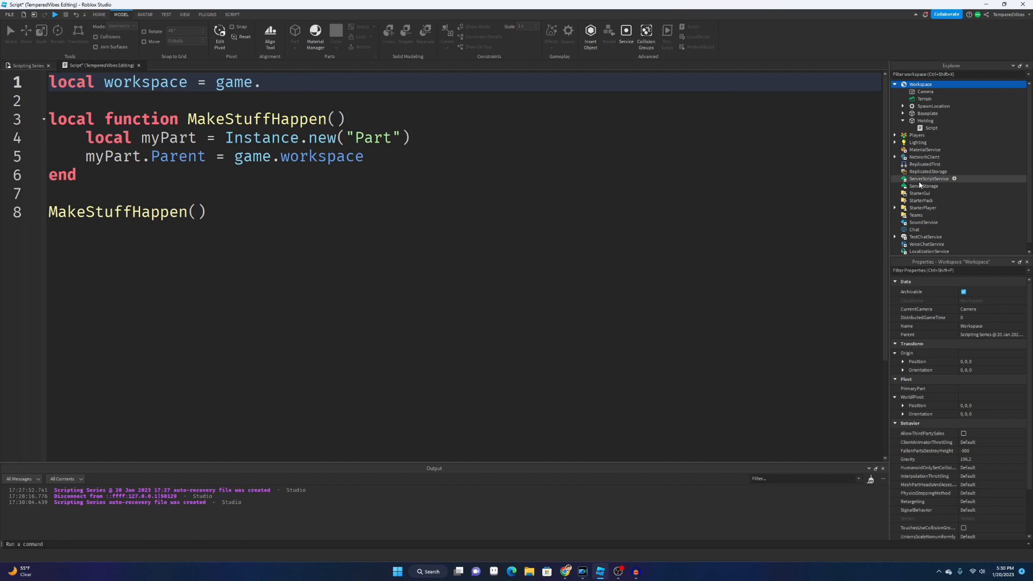
type("Workspace")
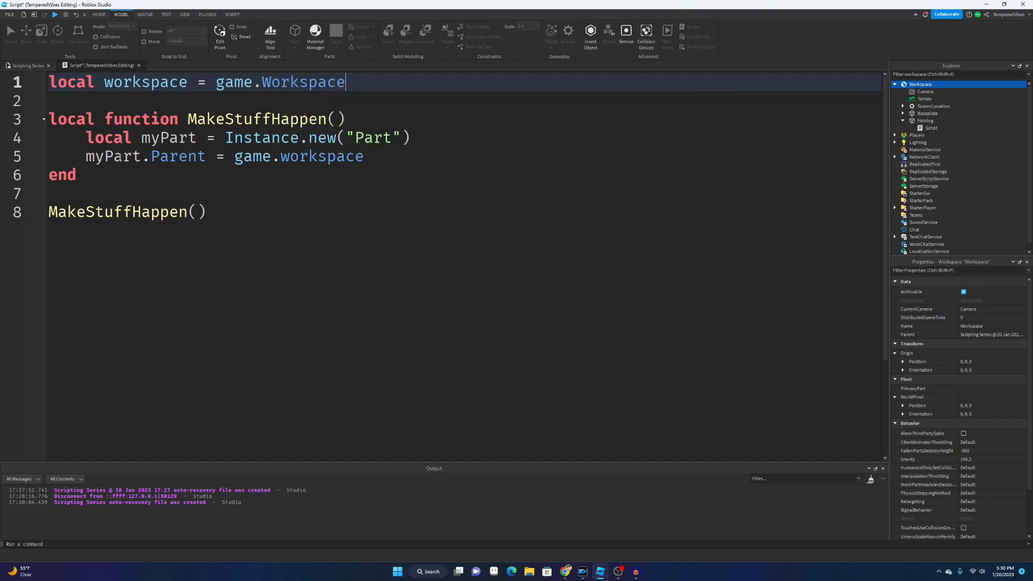
double_click(298, 156)
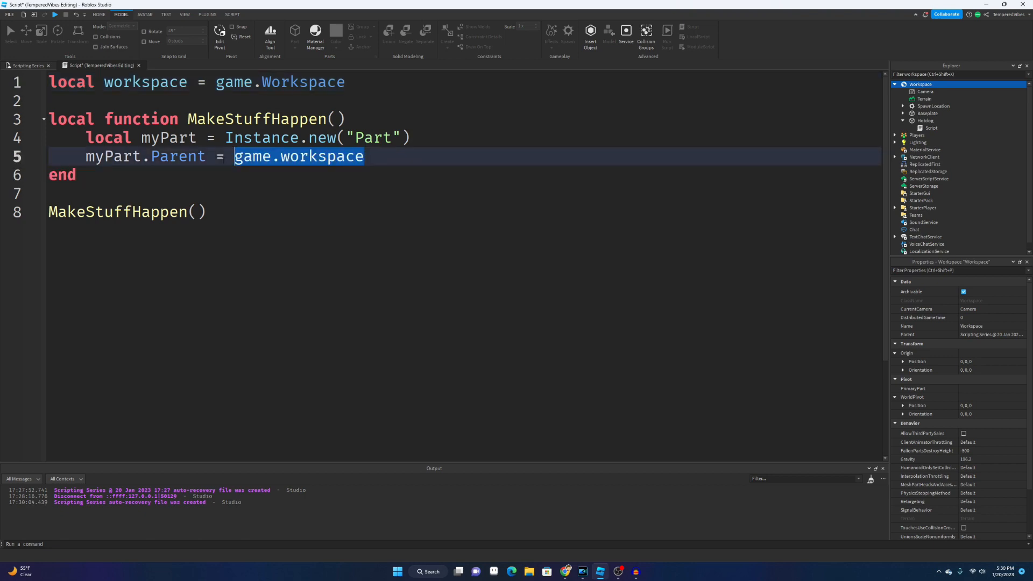
type("workspace")
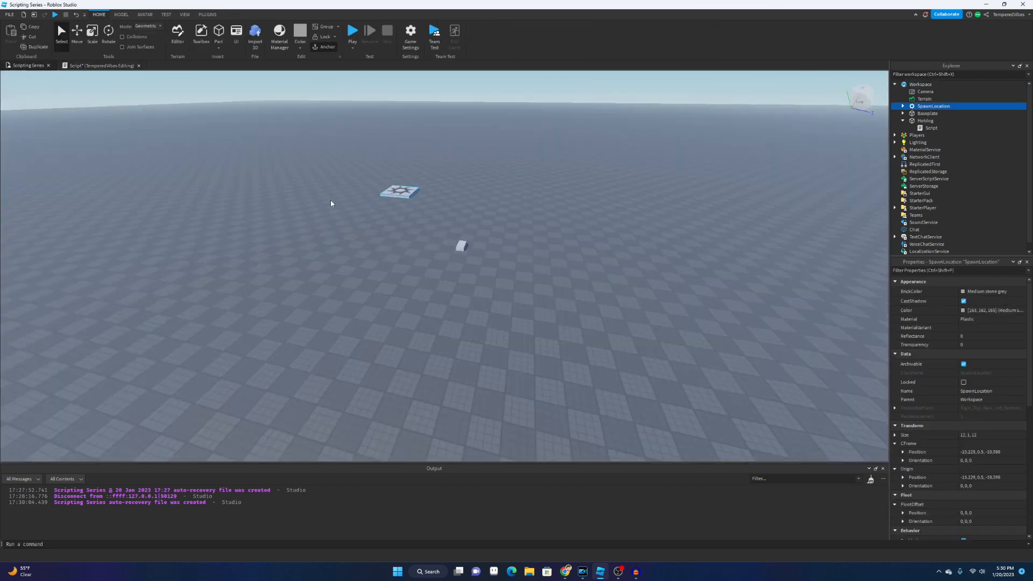
Playtest to confirm a new part spawns, then stop and return to the script
left_click(397, 130)
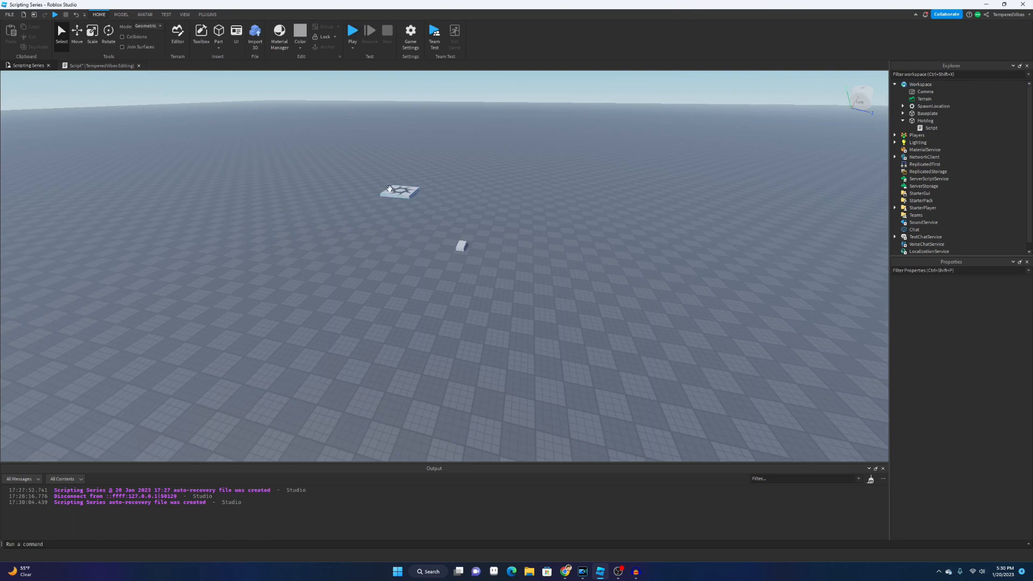
left_click(934, 107)
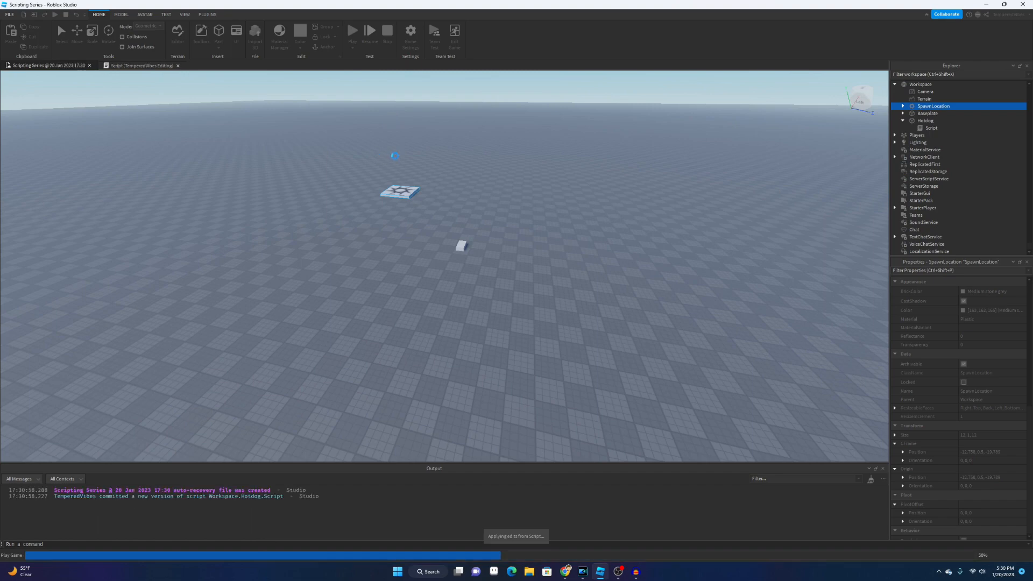
left_click(353, 30)
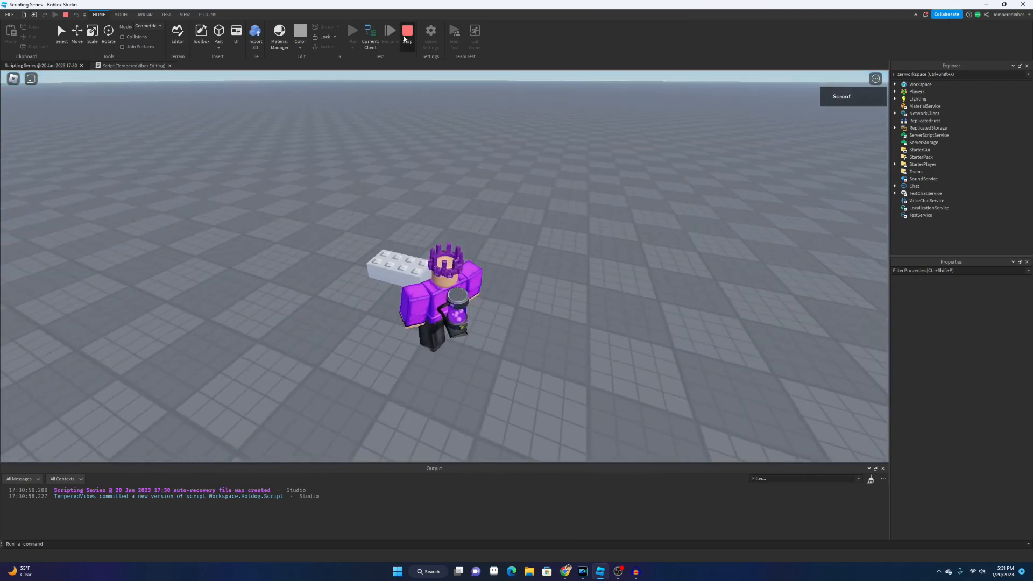
left_click(407, 30)
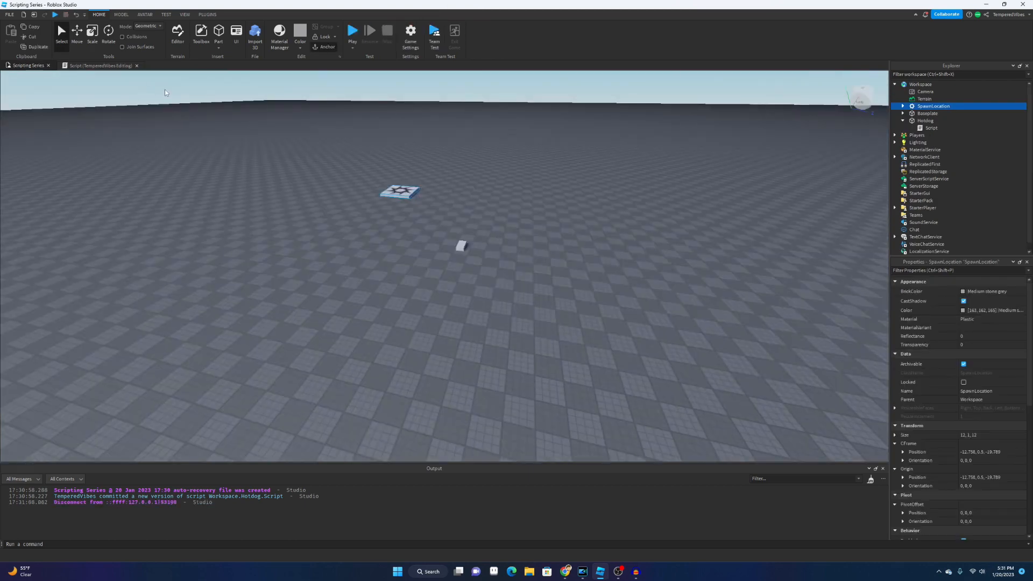
left_click(99, 65)
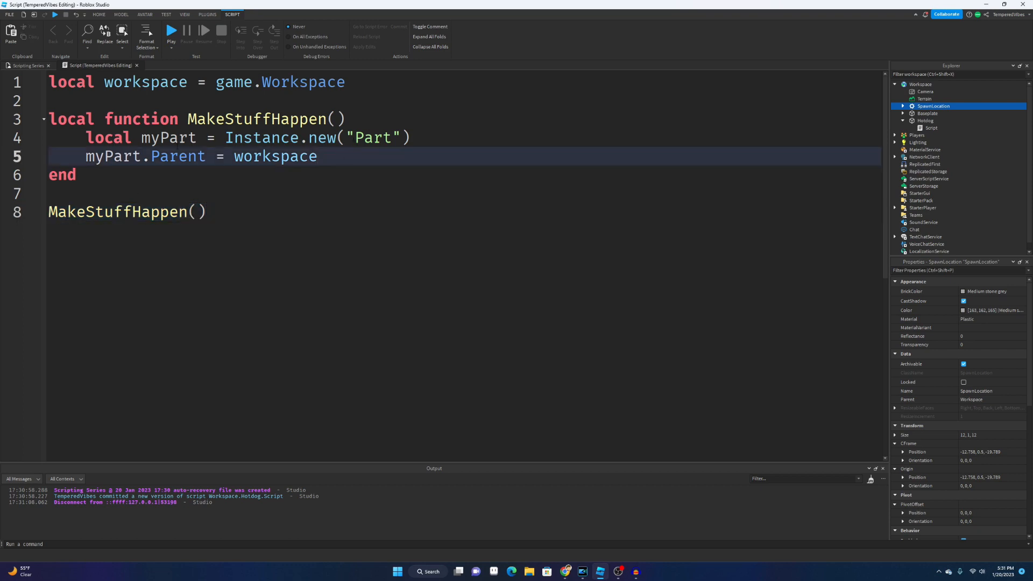
Call MakeStuffHappen() eight times in a row and playtest to see the spawned parts
left_click(215, 212)
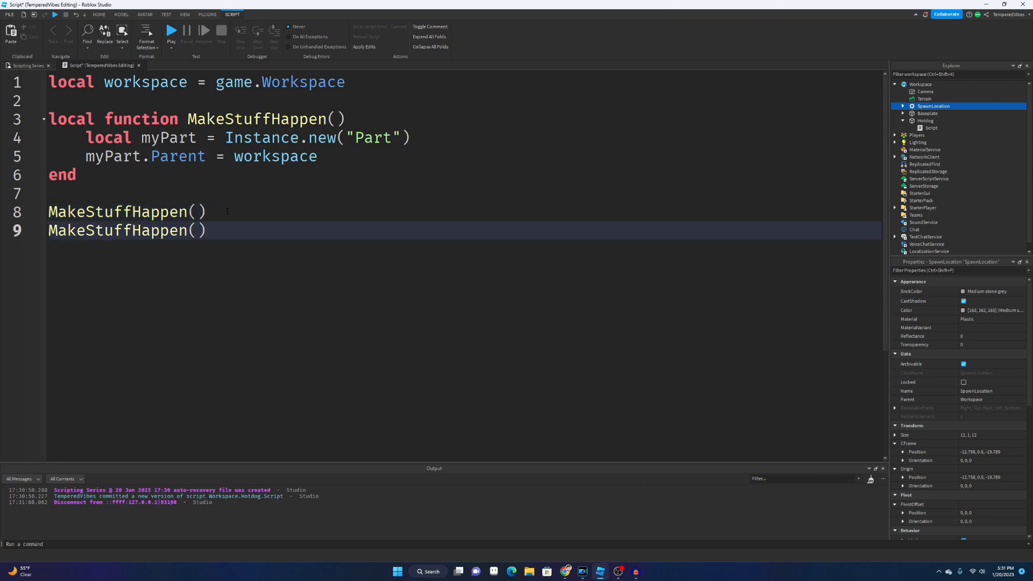
type("MakeStuffHappen()")
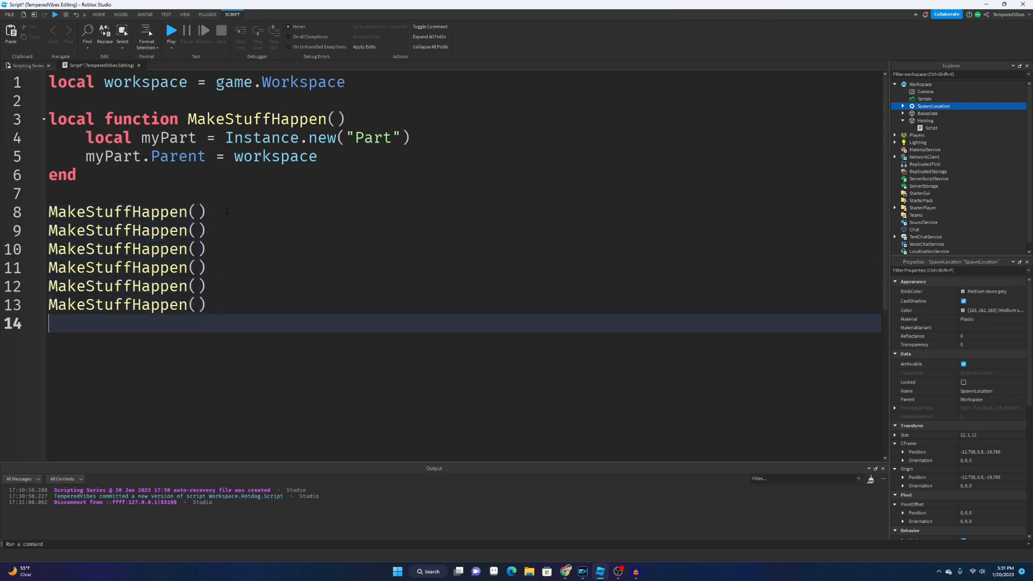
type("MakeStuffHappen()")
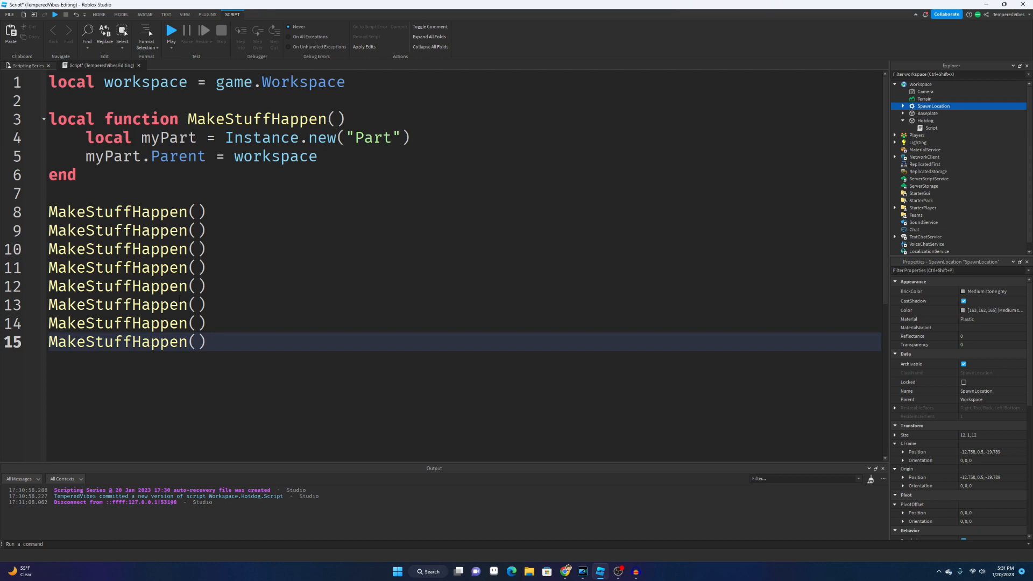
left_click(171, 30)
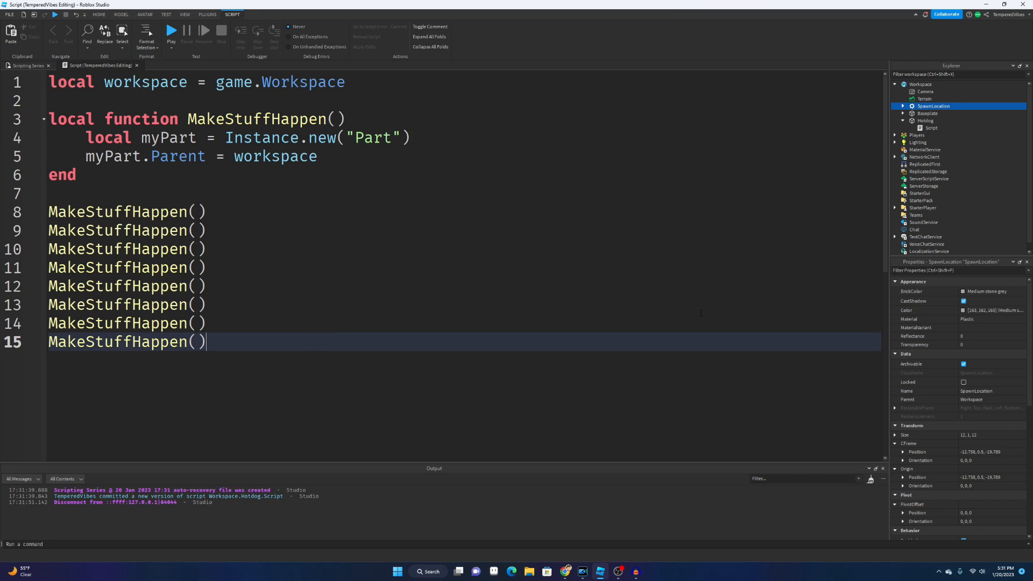
mouse_move(221, 63)
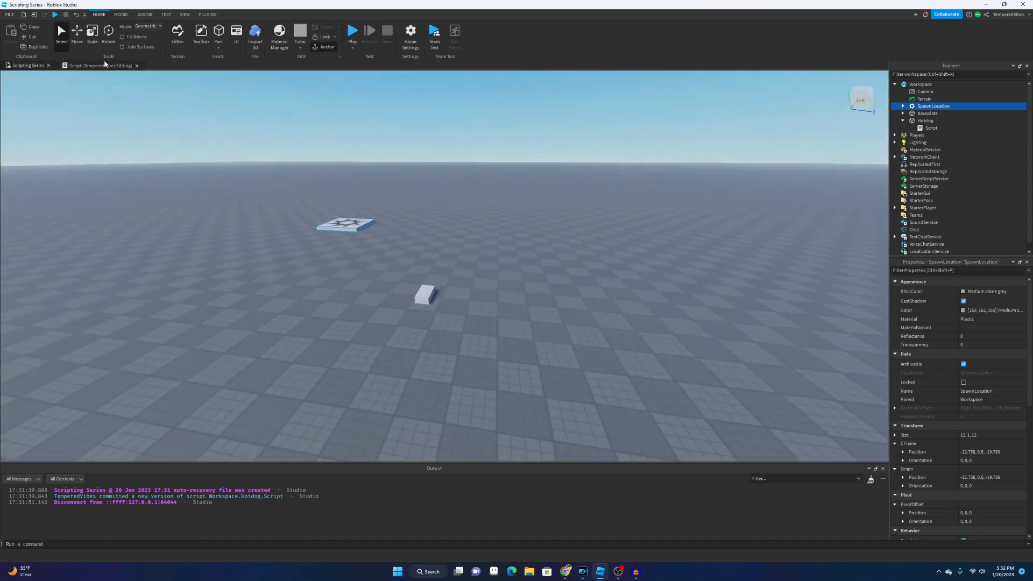
left_click(99, 66)
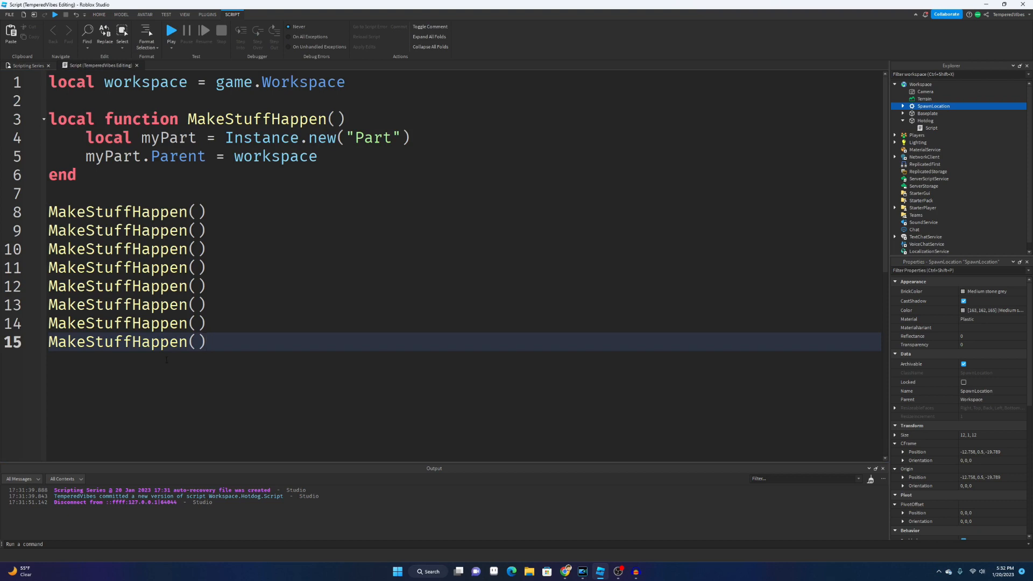